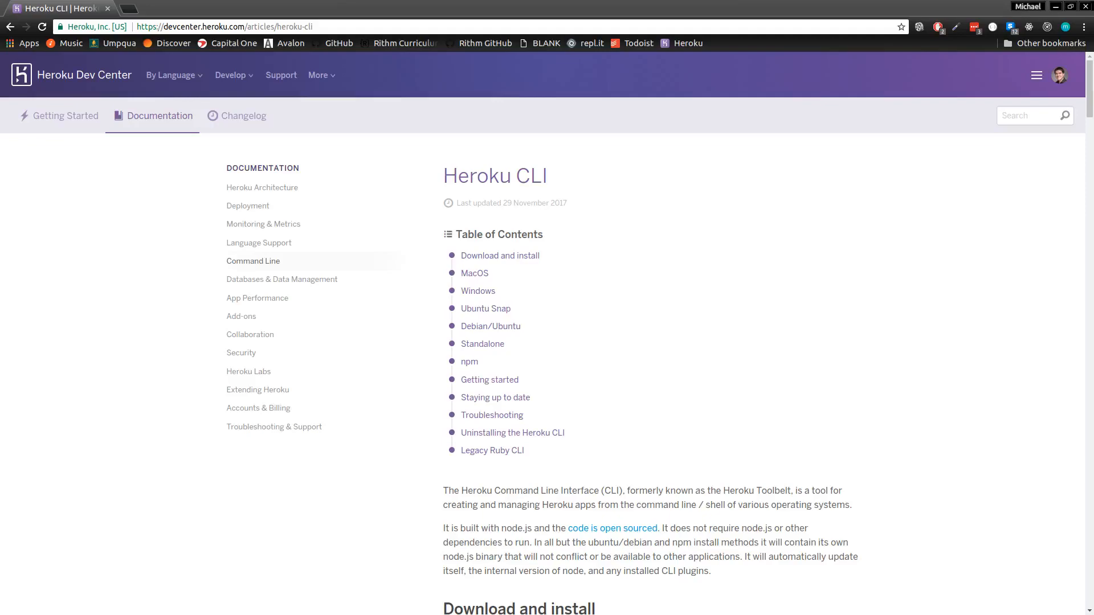
mouse_move(853, 274)
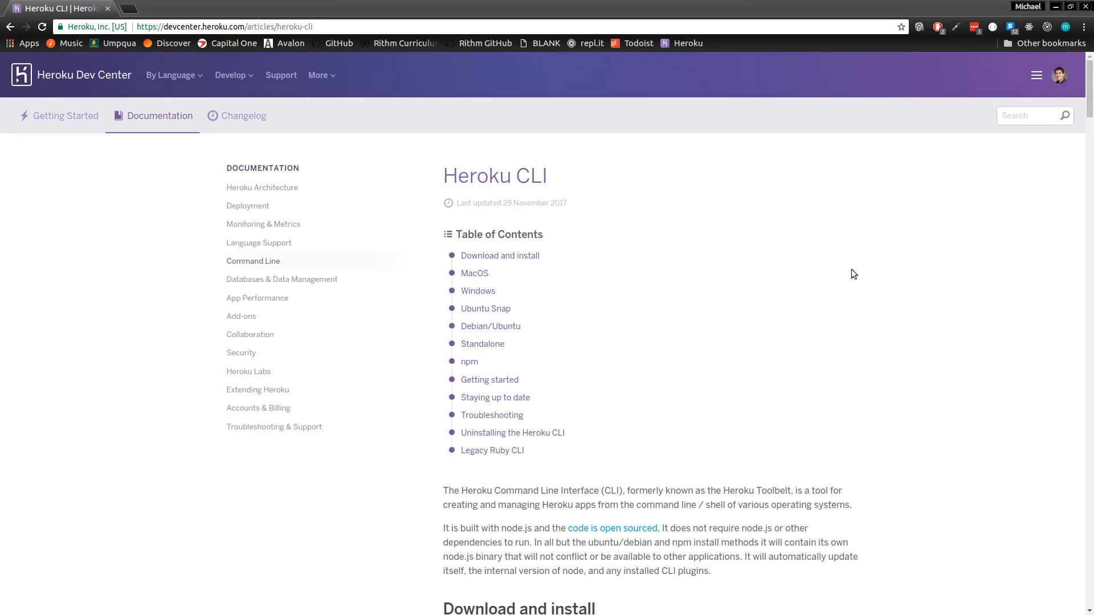
mouse_move(819, 267)
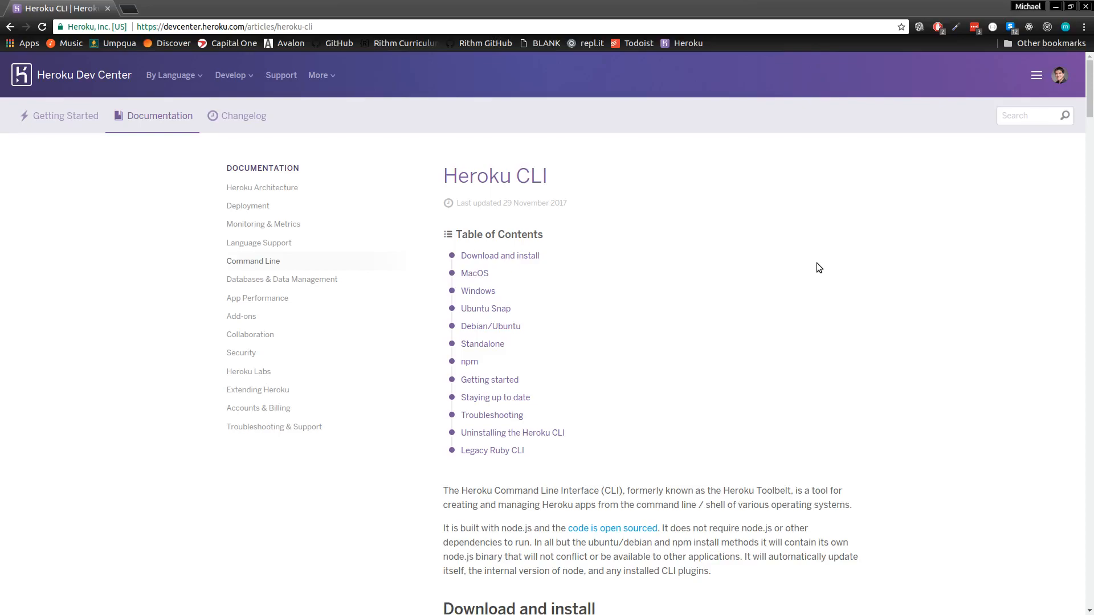
Create an empty app.js file in the heroku-intro project
scroll(down, 3)
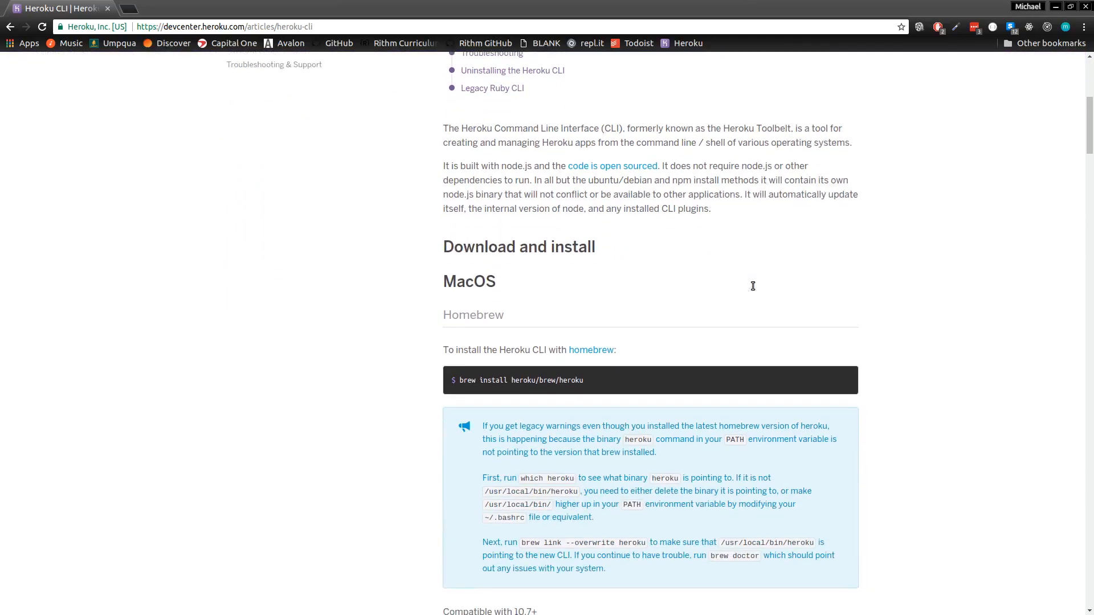
scroll(down, 3)
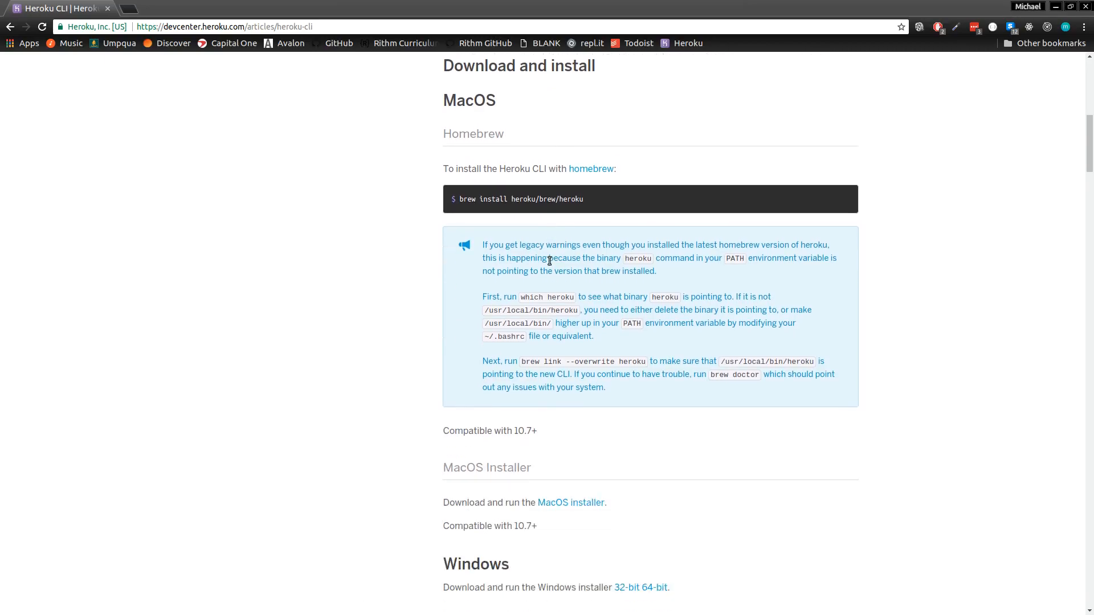
scroll(up, 3)
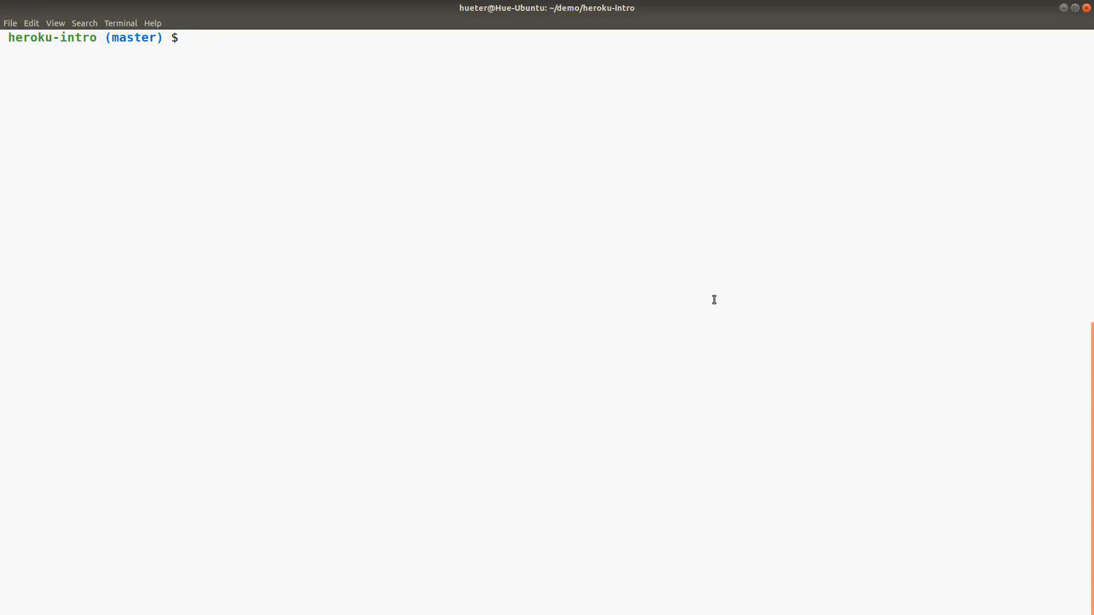
text(touch app.js)
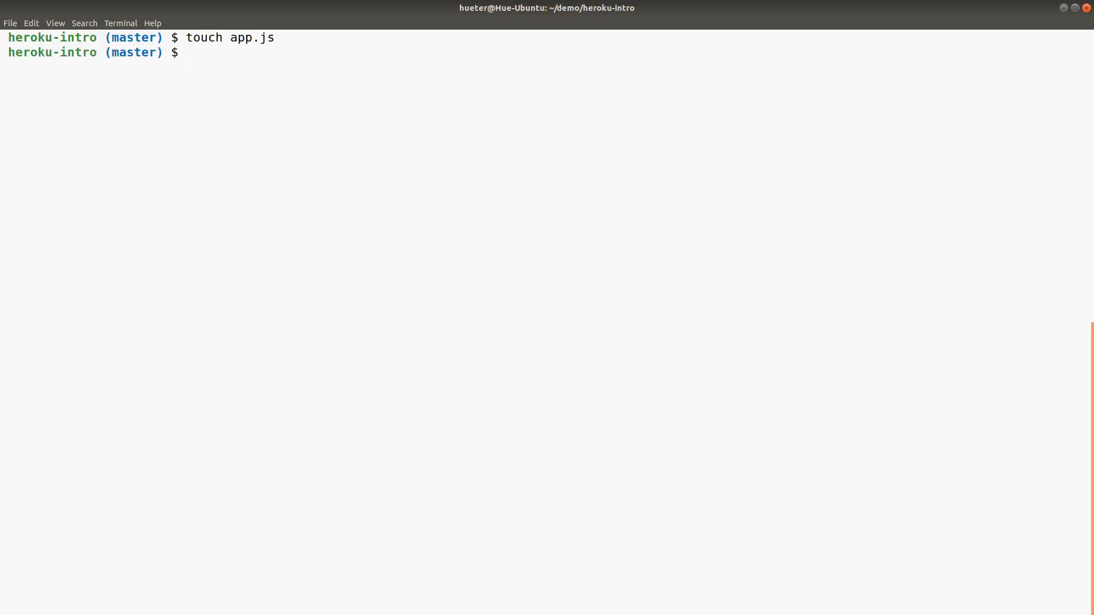
Generate a default package.json with npm init --yes and install express and morgan
text(npm init --yes)
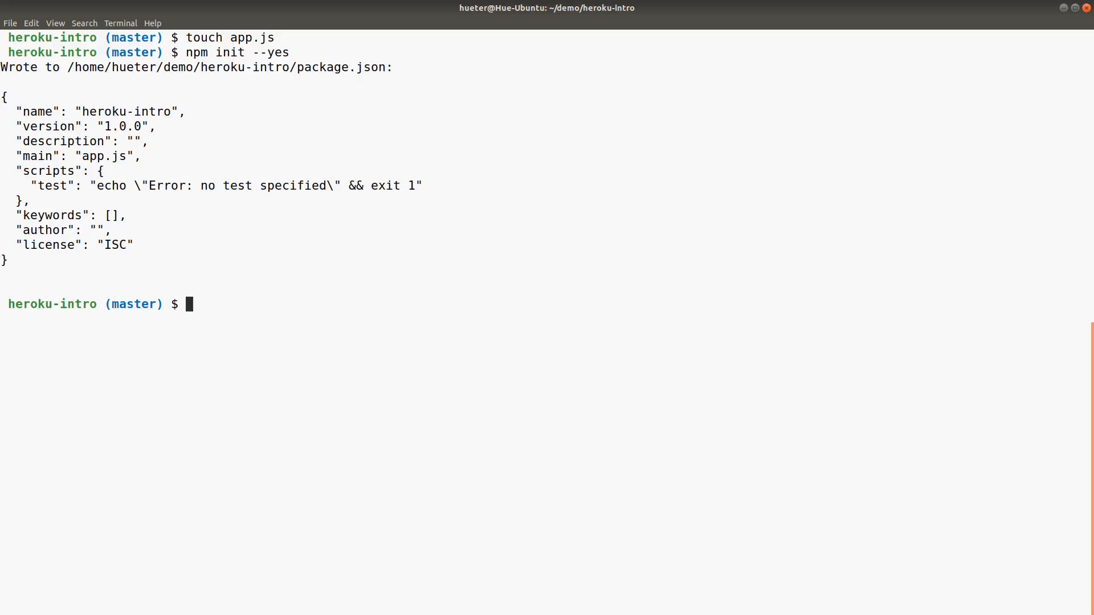
text(n)
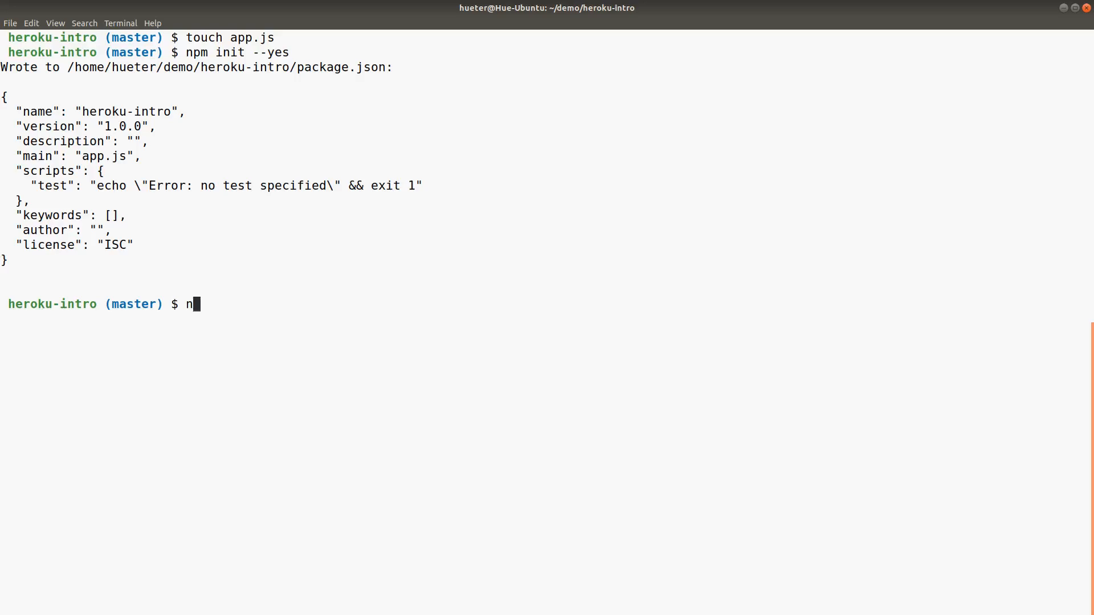
text(pm i express morgan)
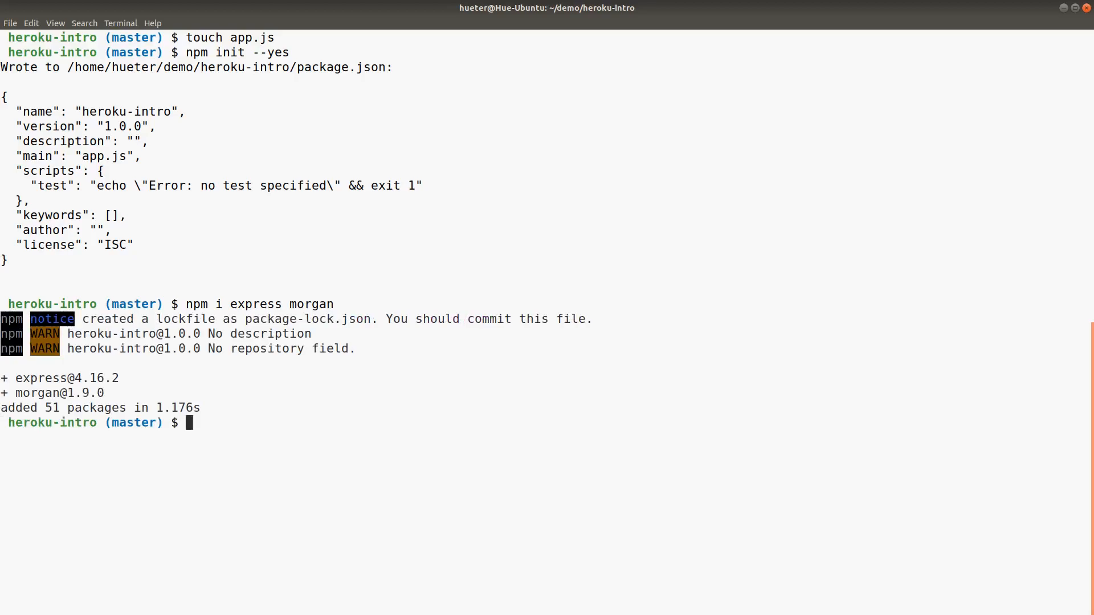
text(echo > node_modules .)
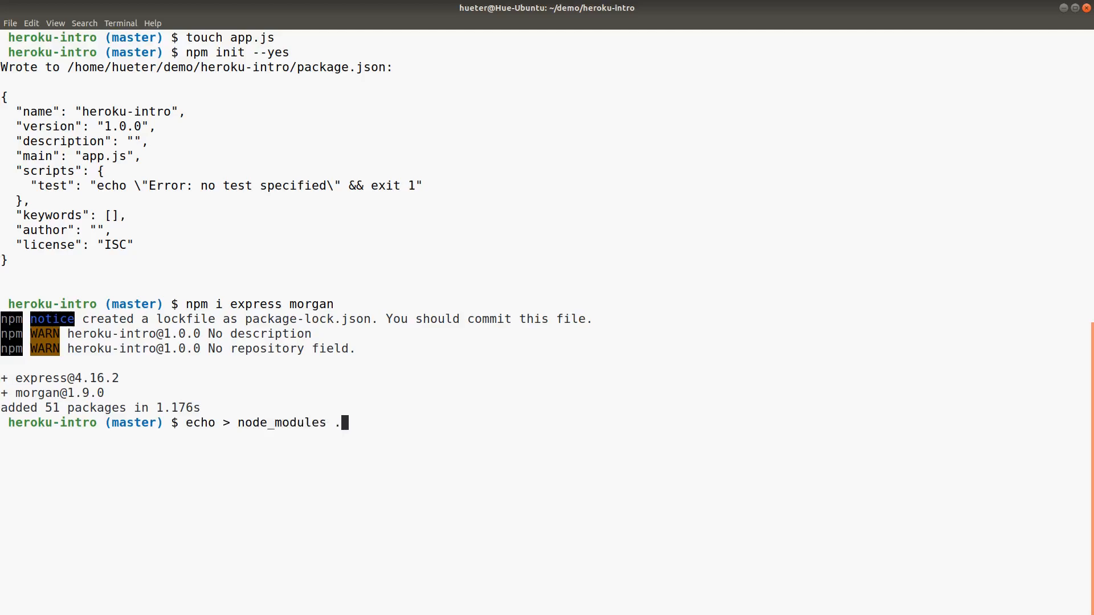
Write node_modules into .gitignore and check git status to confirm it is ignored
key(BackSpace)
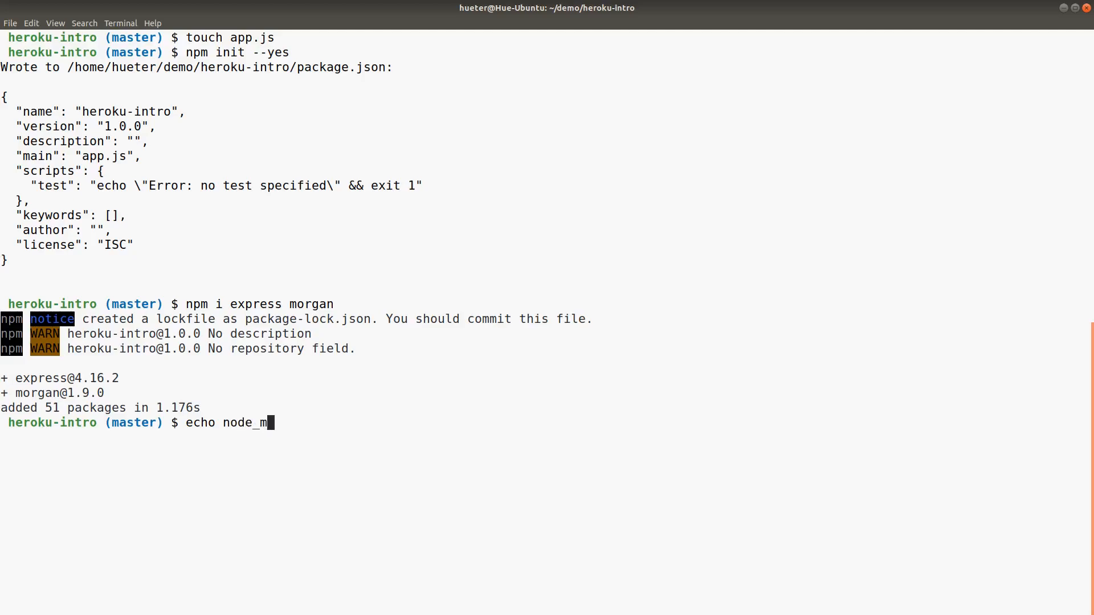
text(odules > .gitignore)
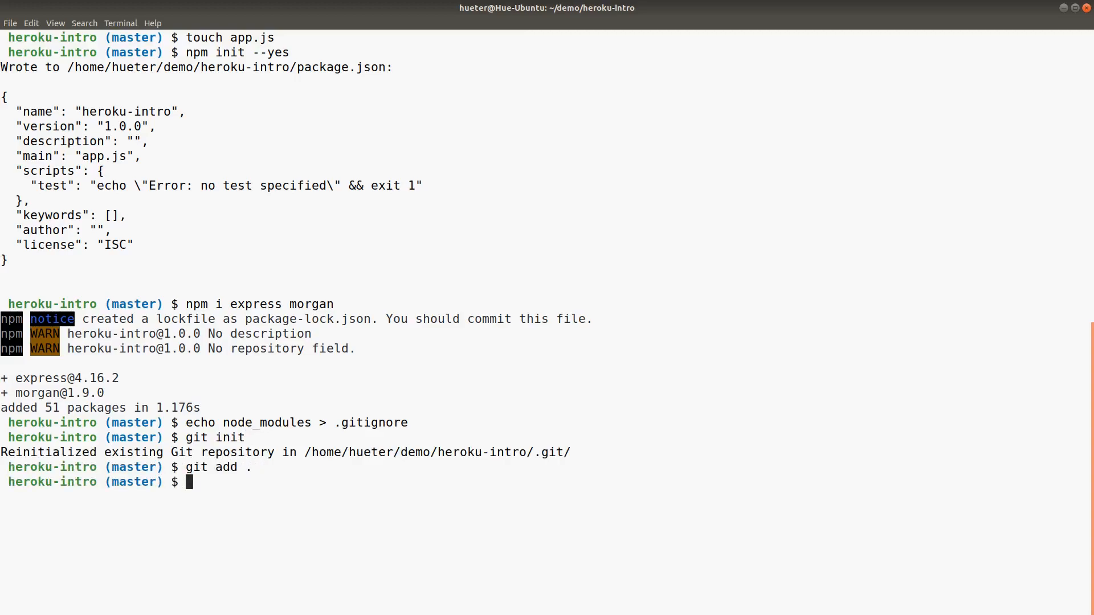
text(git status)
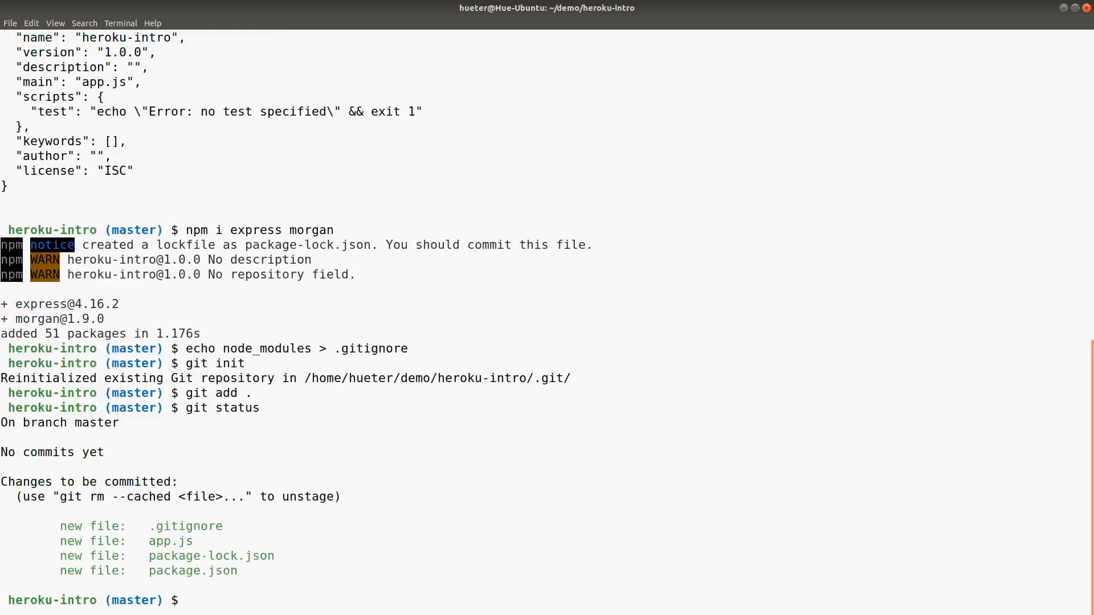
text(ls node_modules/)
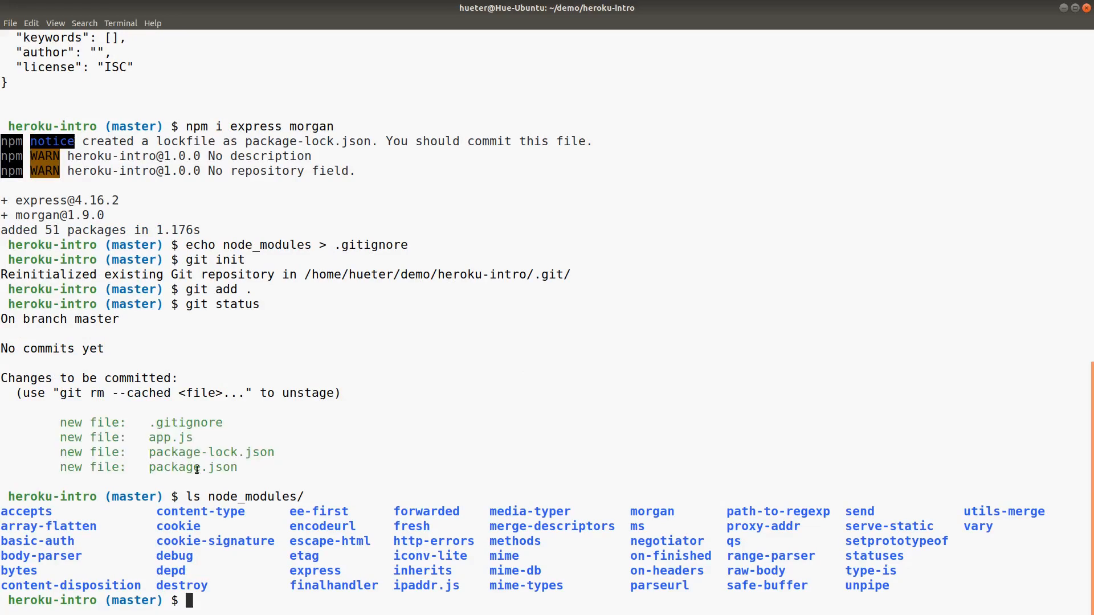
Commit the staged project files and open the project in VS Code with code
text(git)
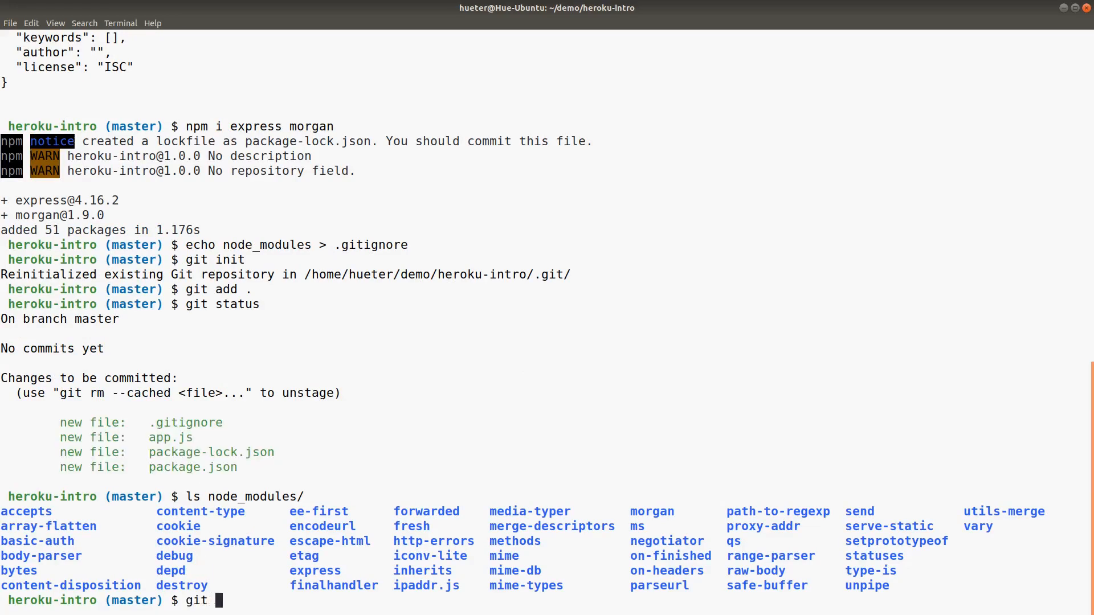
text(commit -m ")
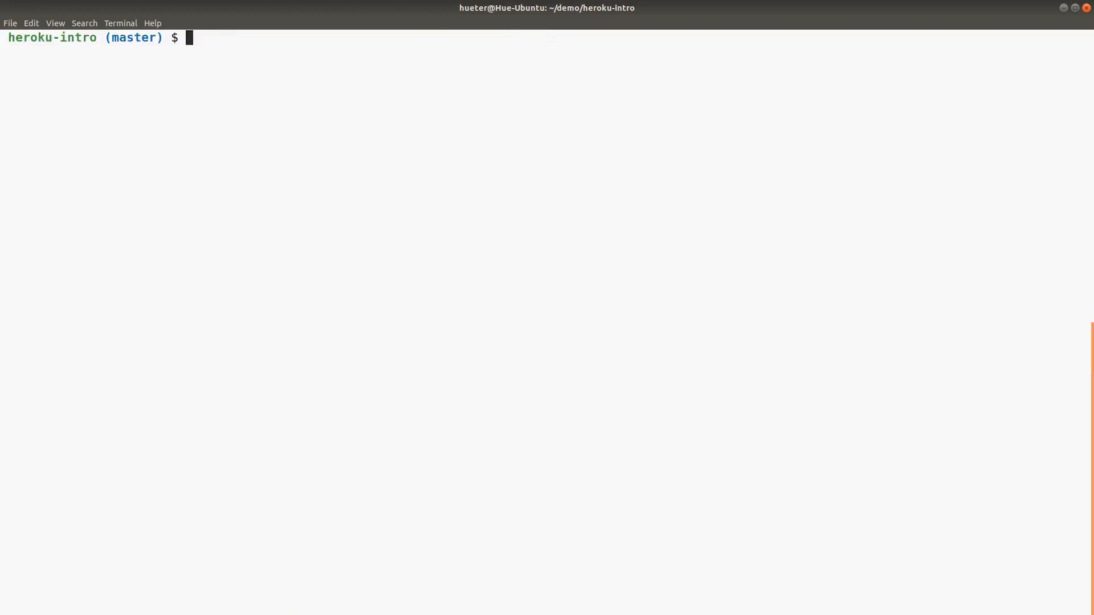
text(code .)
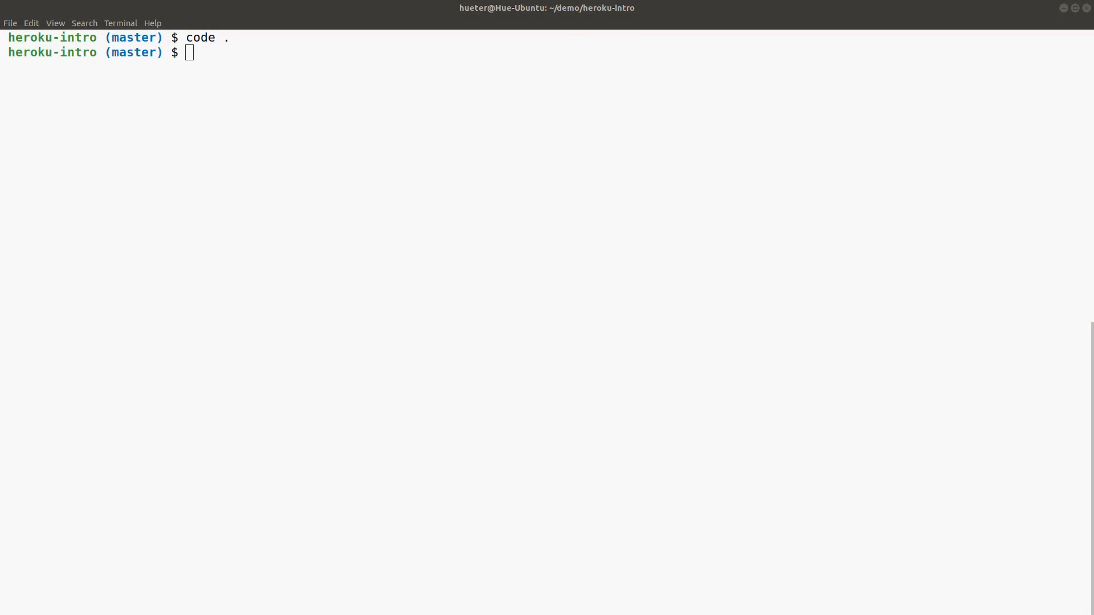
key(Return)
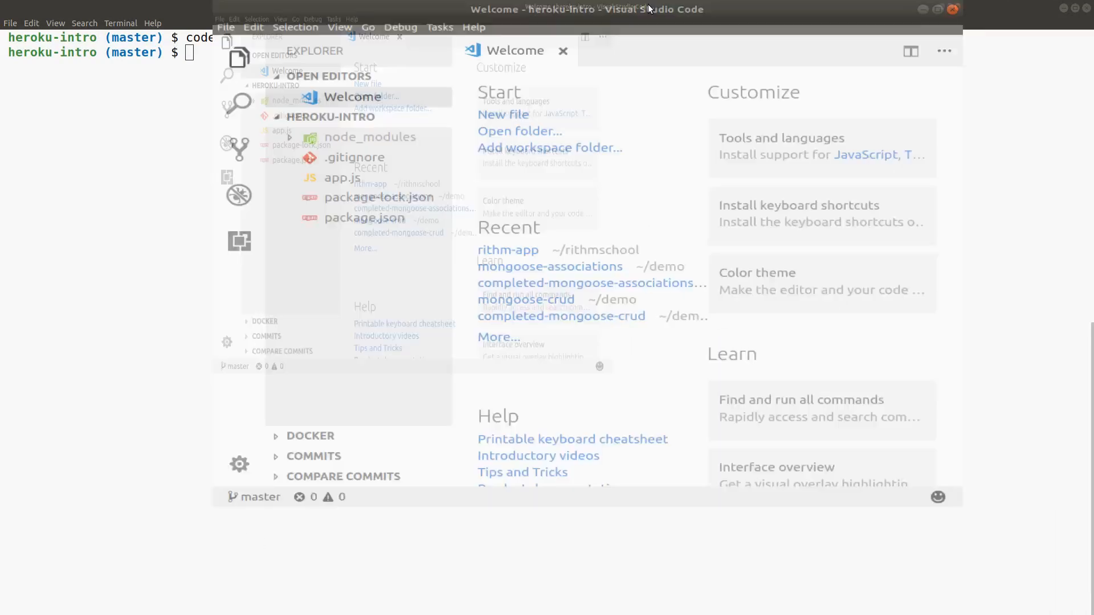
Write the Express server in app.js sending DEPLOYED!, deleting the method-override middleware line
click(341, 177)
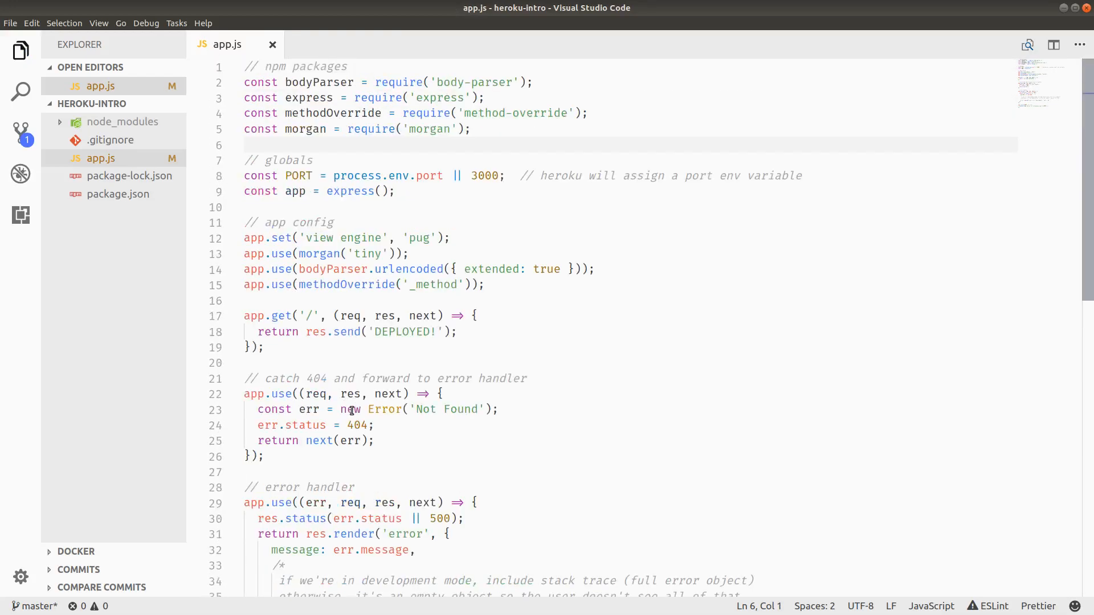
mouse_move(450, 284)
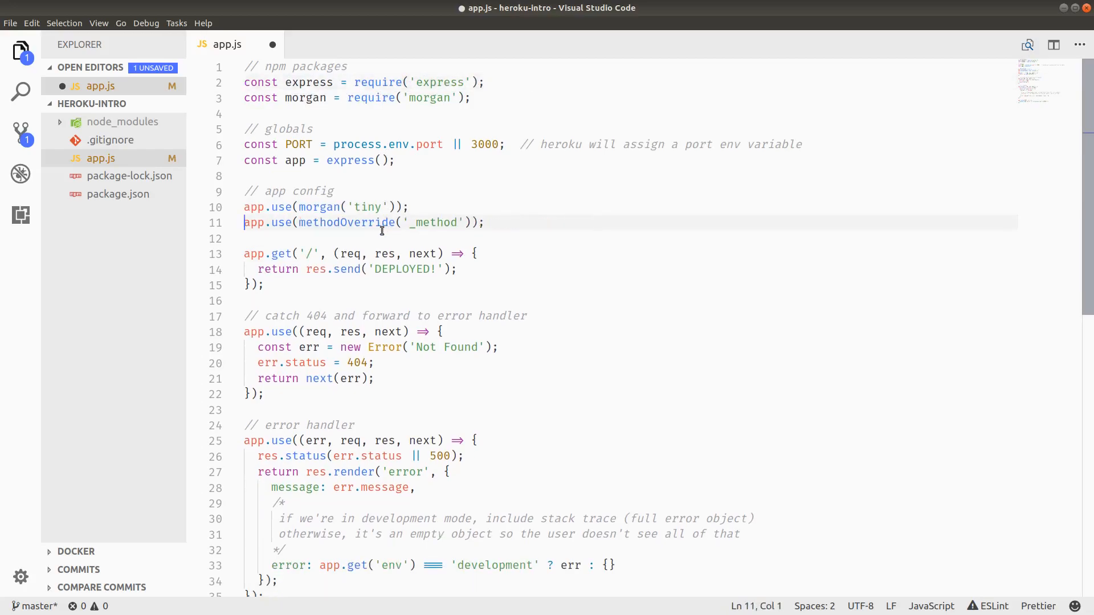
key(Delete)
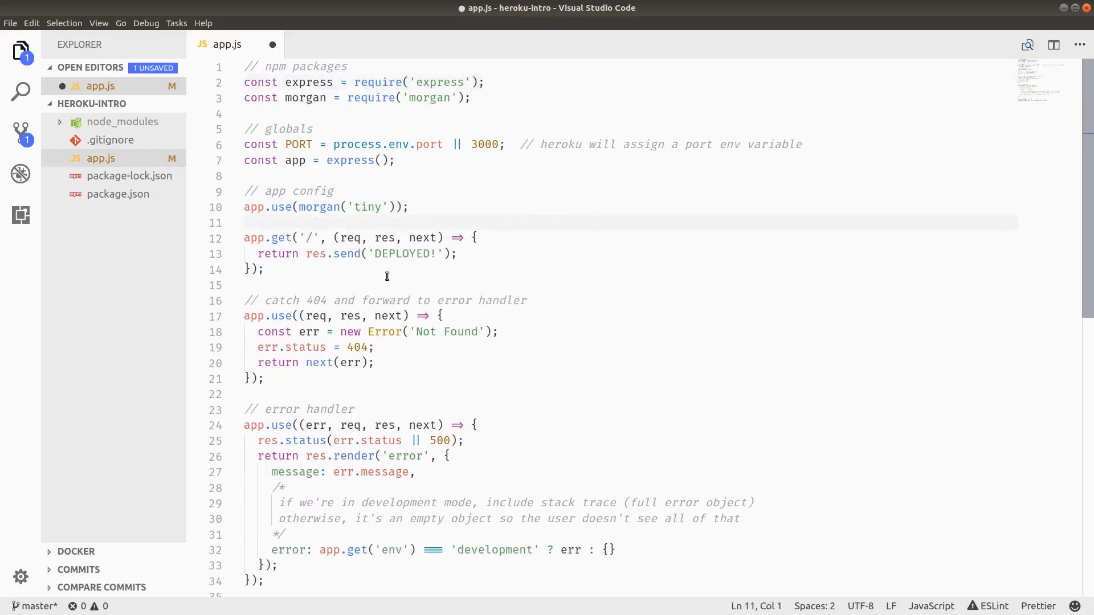
scroll(down, 3)
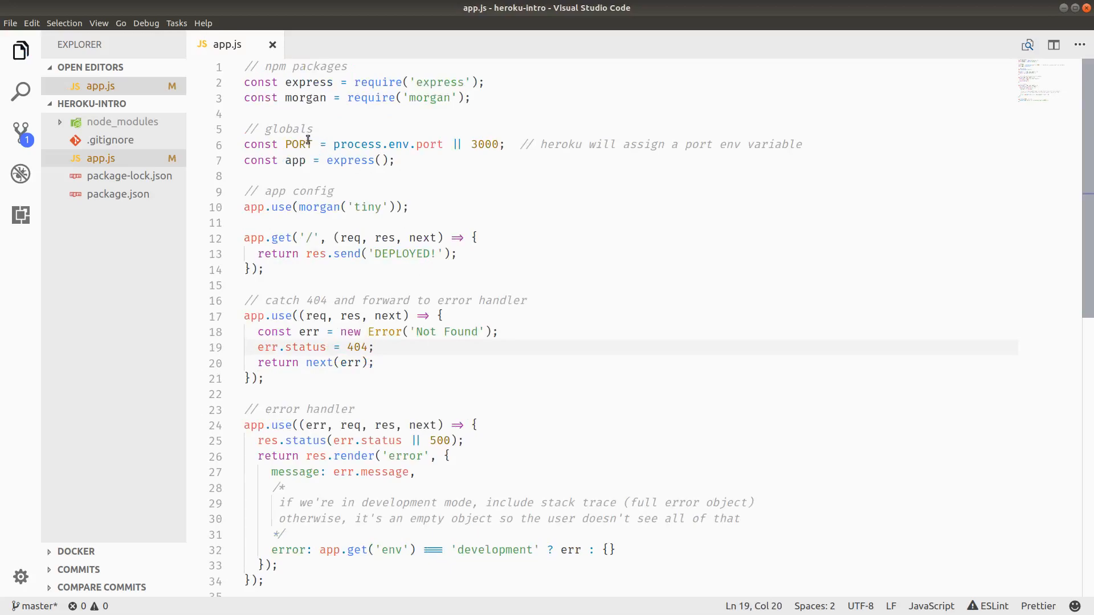
double_click(298, 144)
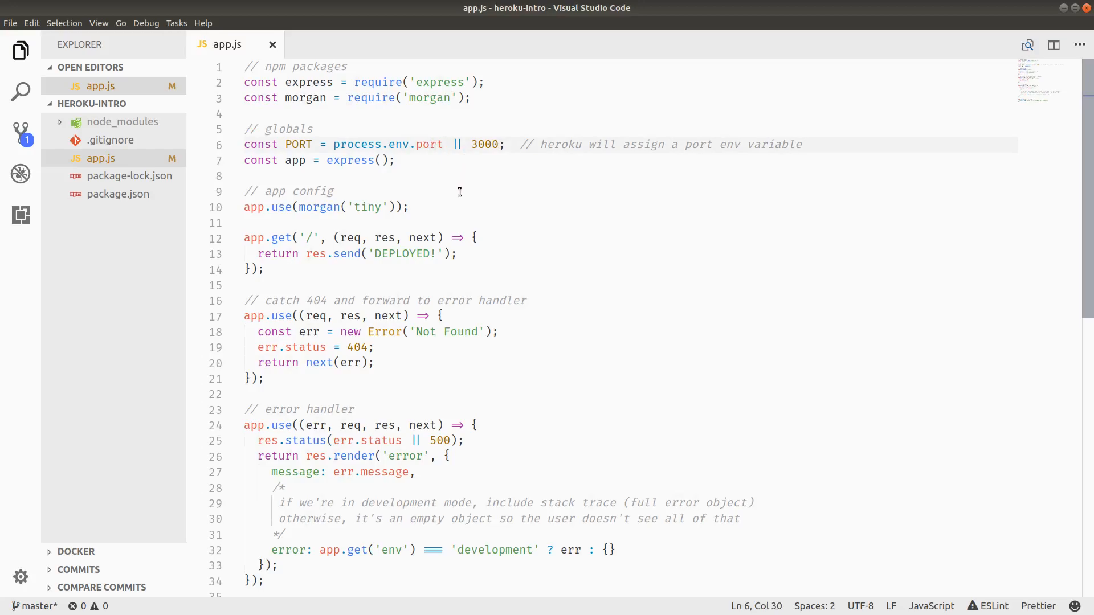
click(426, 144)
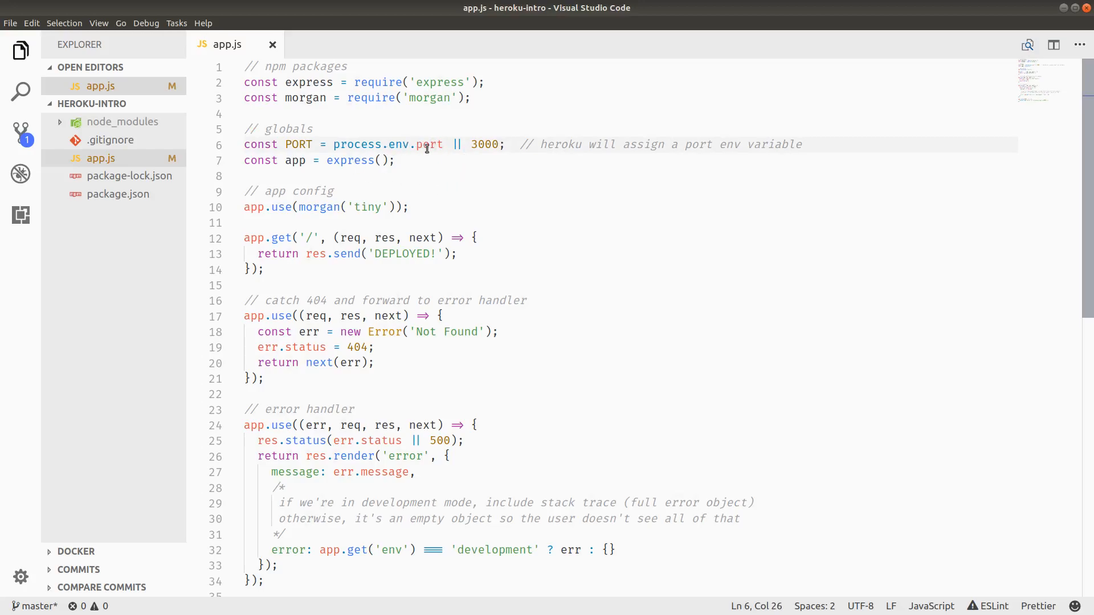
drag(448, 144, 500, 144)
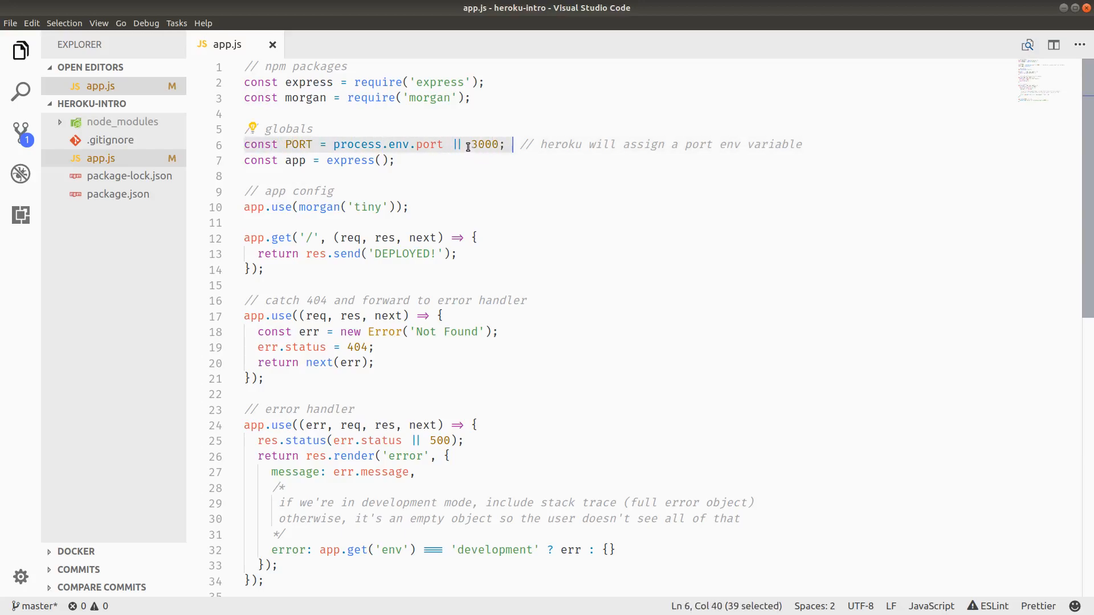
scroll(down, 3)
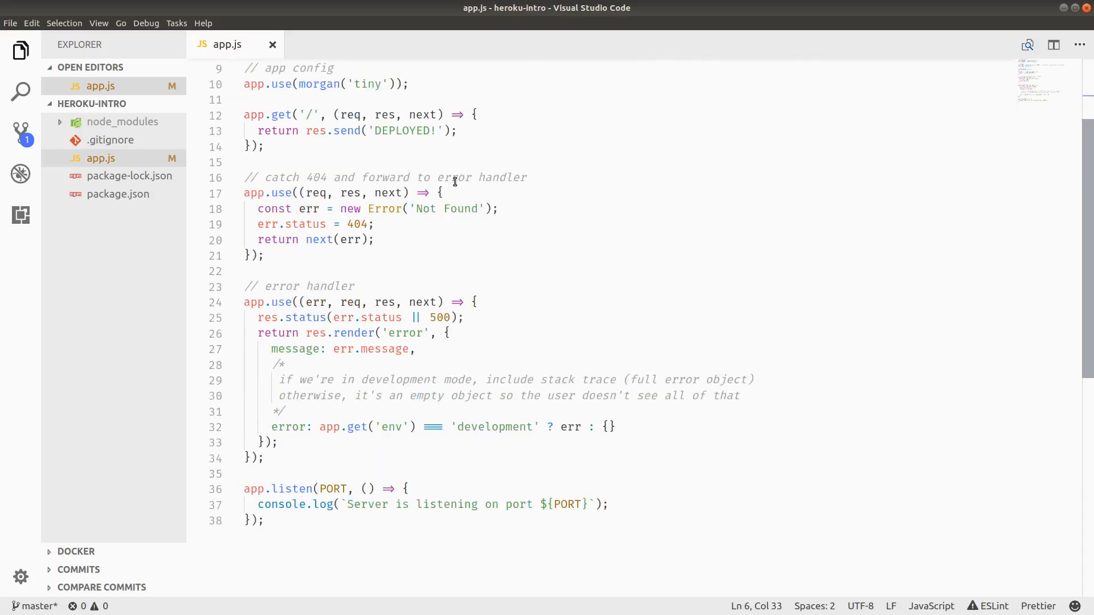
click(246, 488)
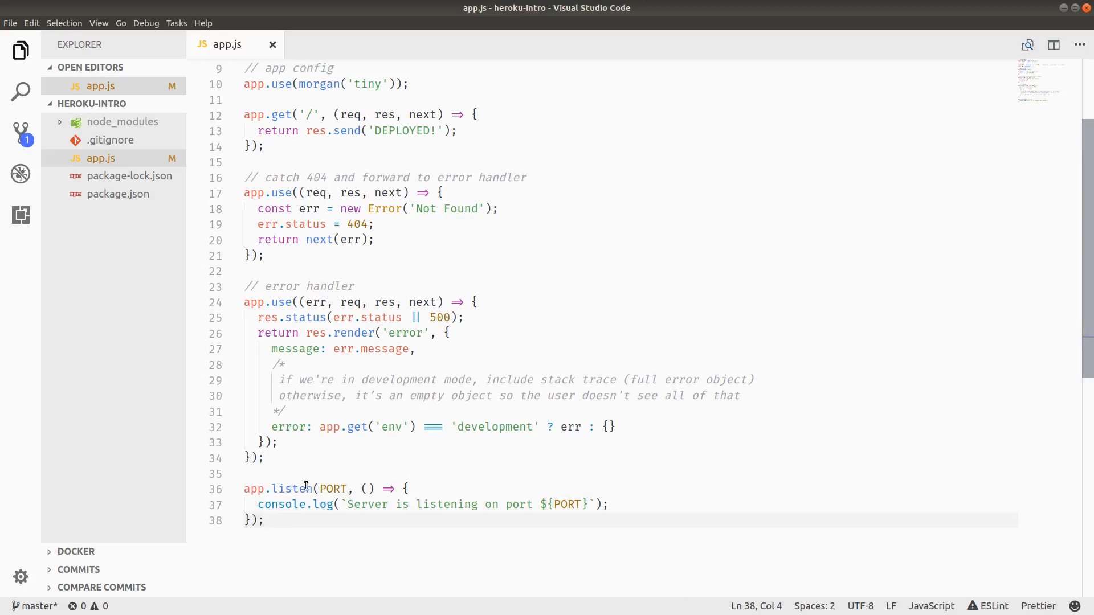
mouse_move(351, 509)
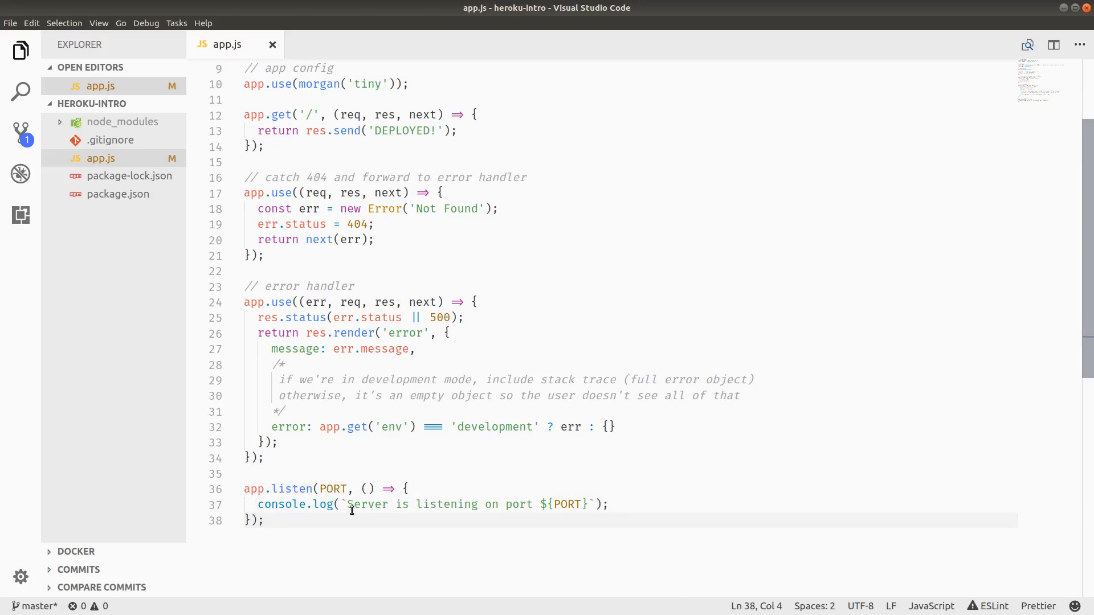
double_click(333, 488)
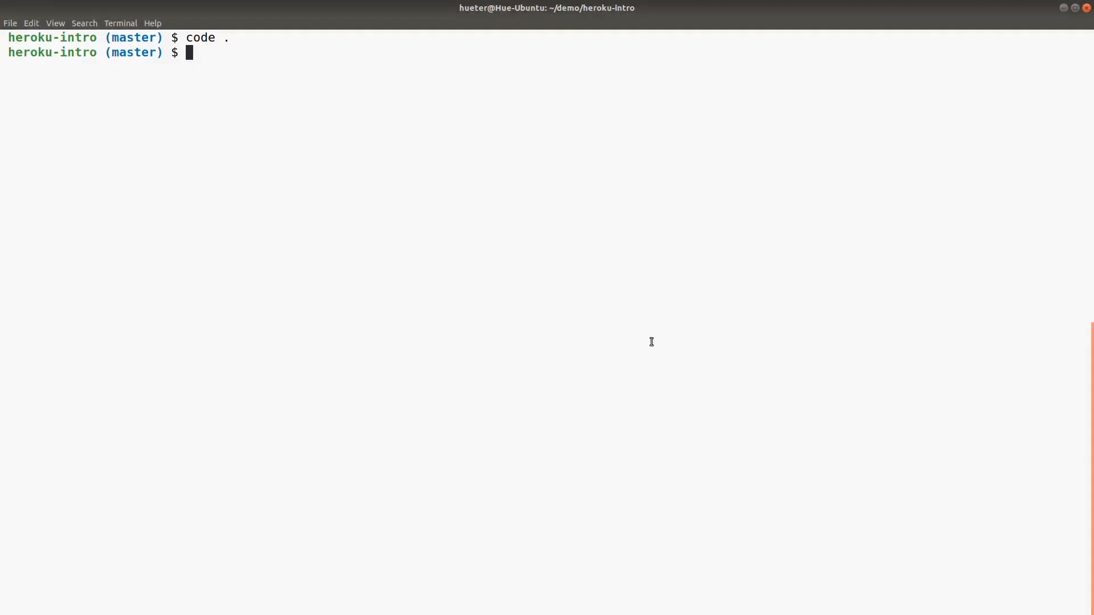
Stage and commit app.js with the message "finished app.js"
text(git add .)
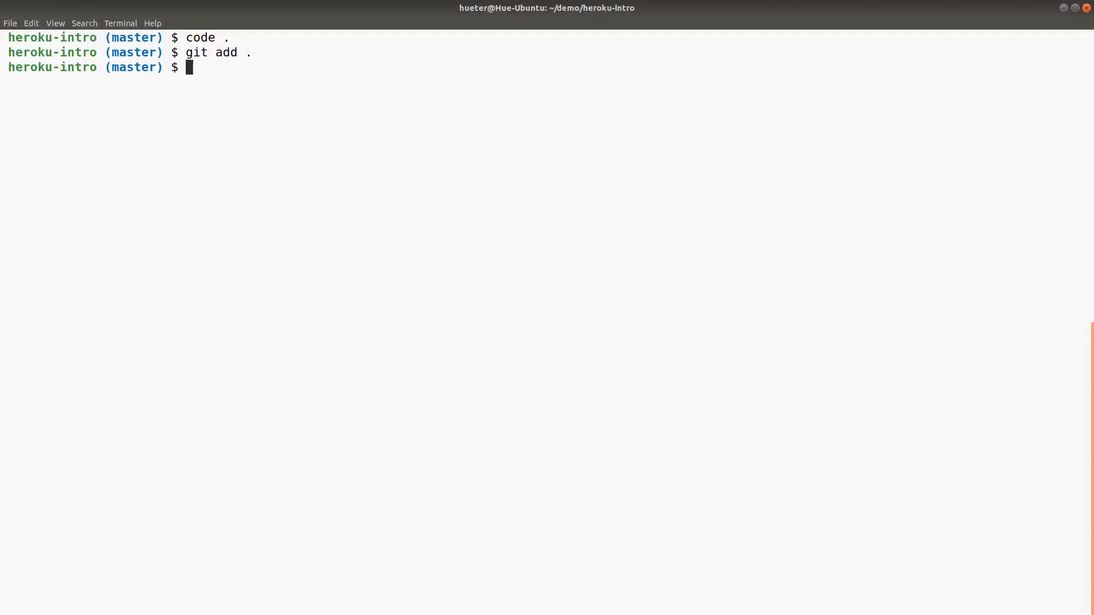
text(git commit -m)
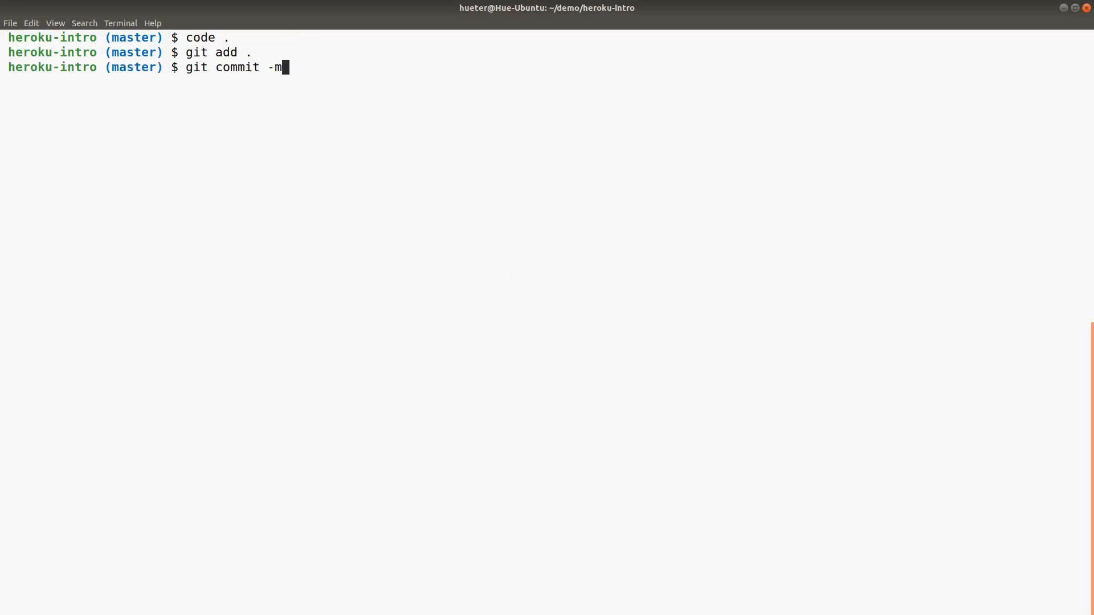
text("finished app.js)
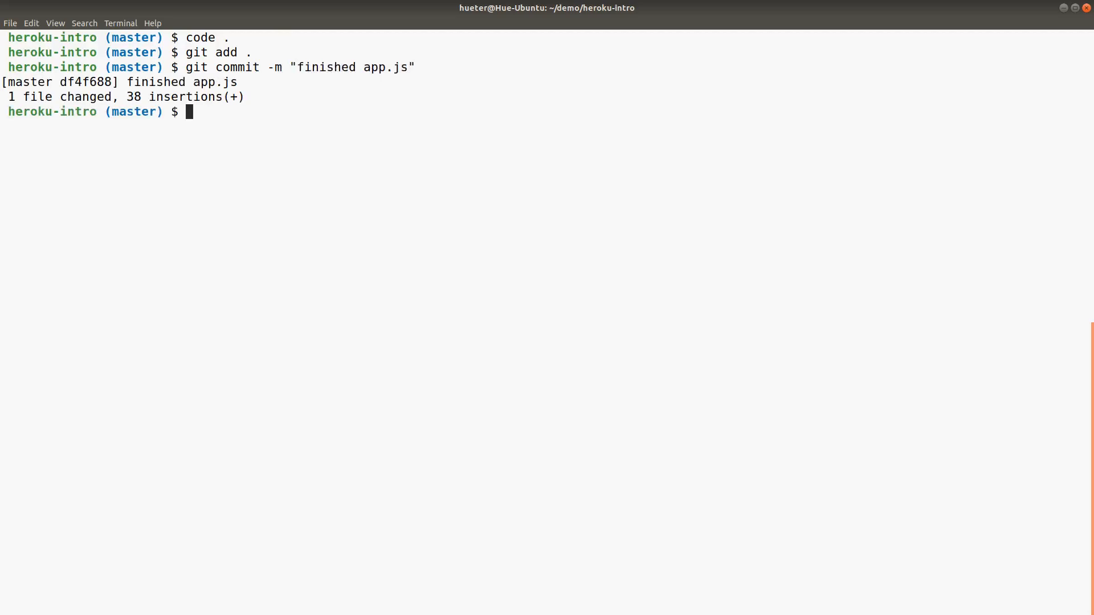
Run nodemon app.js to confirm it listens on port 3000, then stop and clear
text(nodemon app.js)
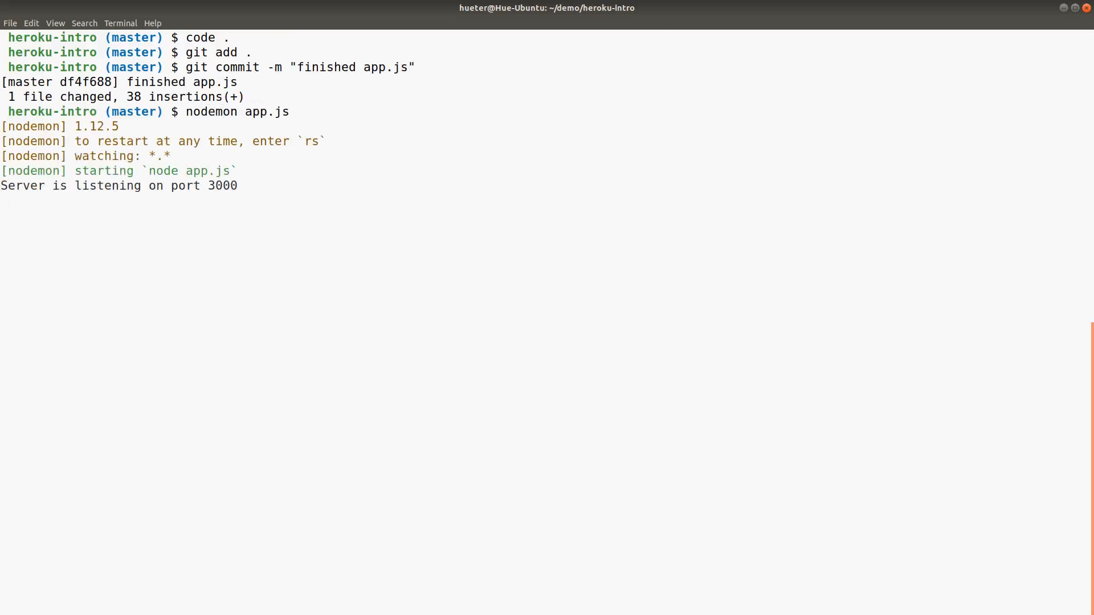
key(ctrl+c)
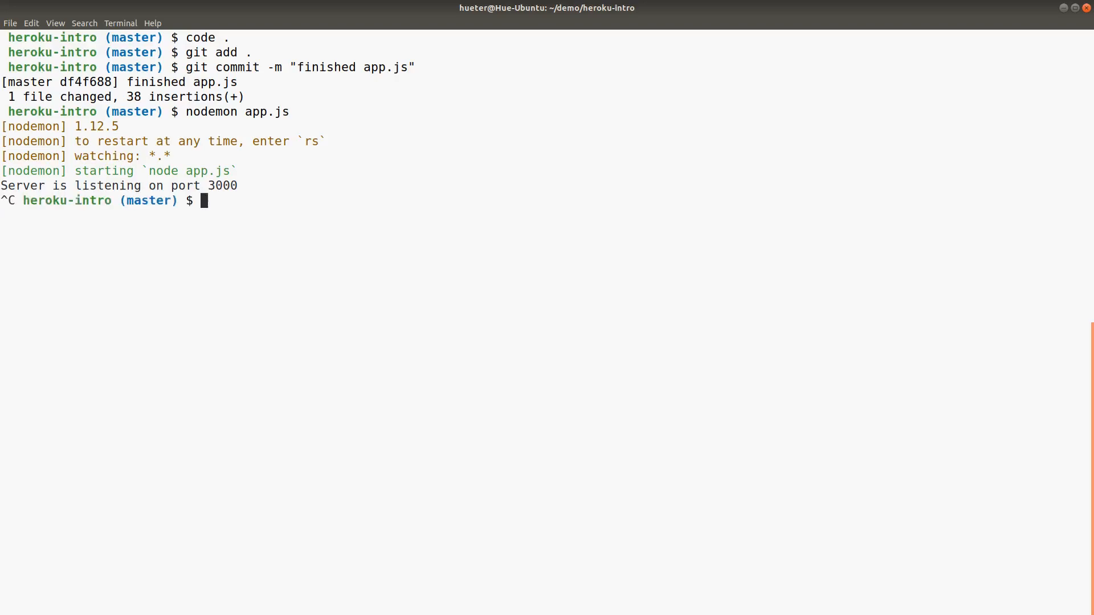
text(clear)
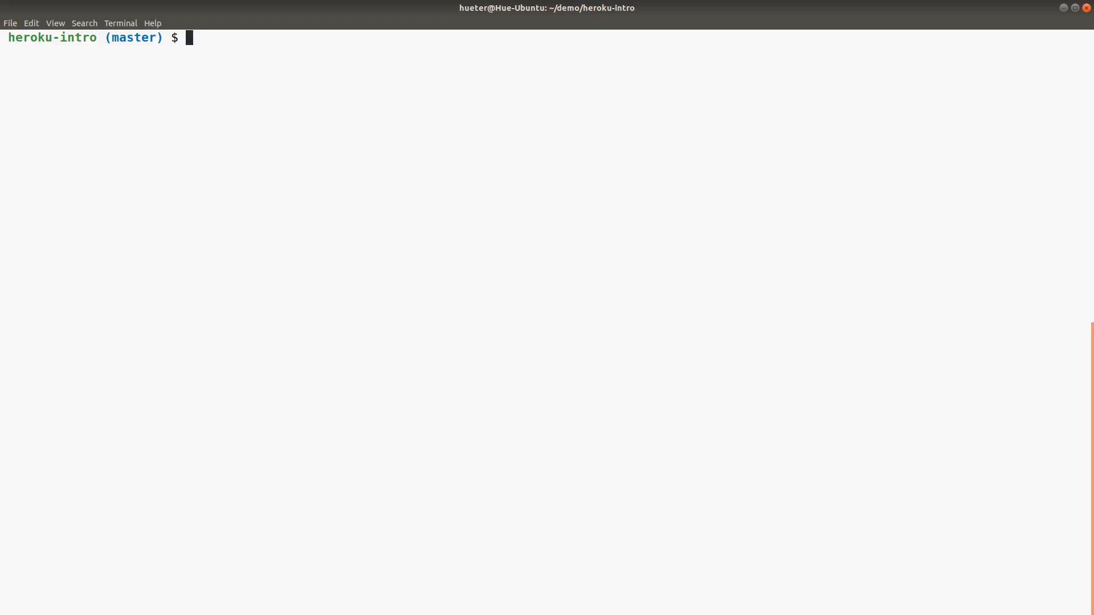
text(heroku login)
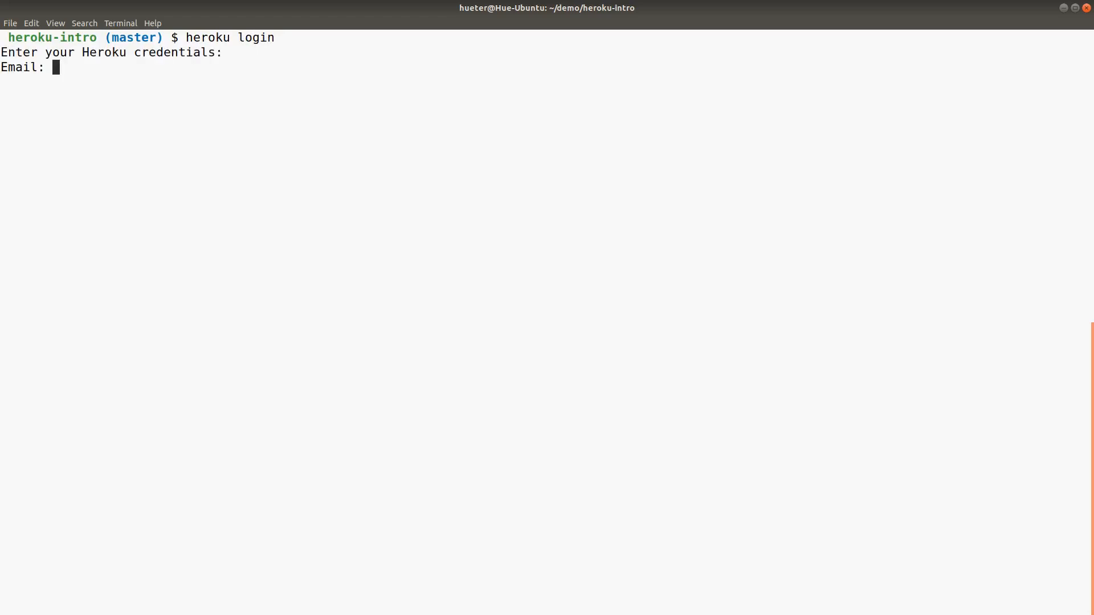
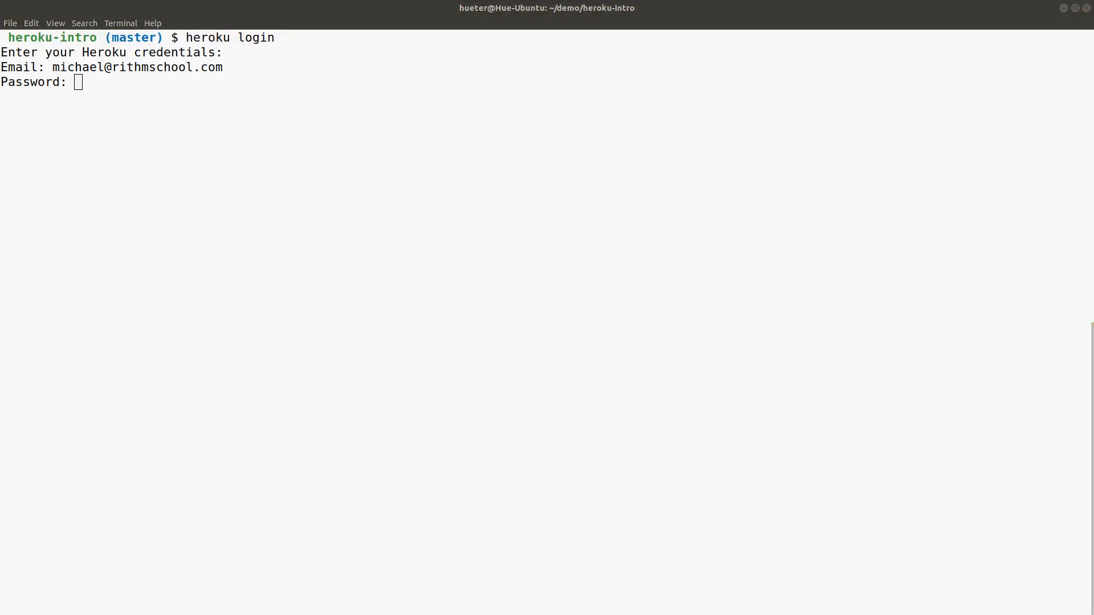
text(password)
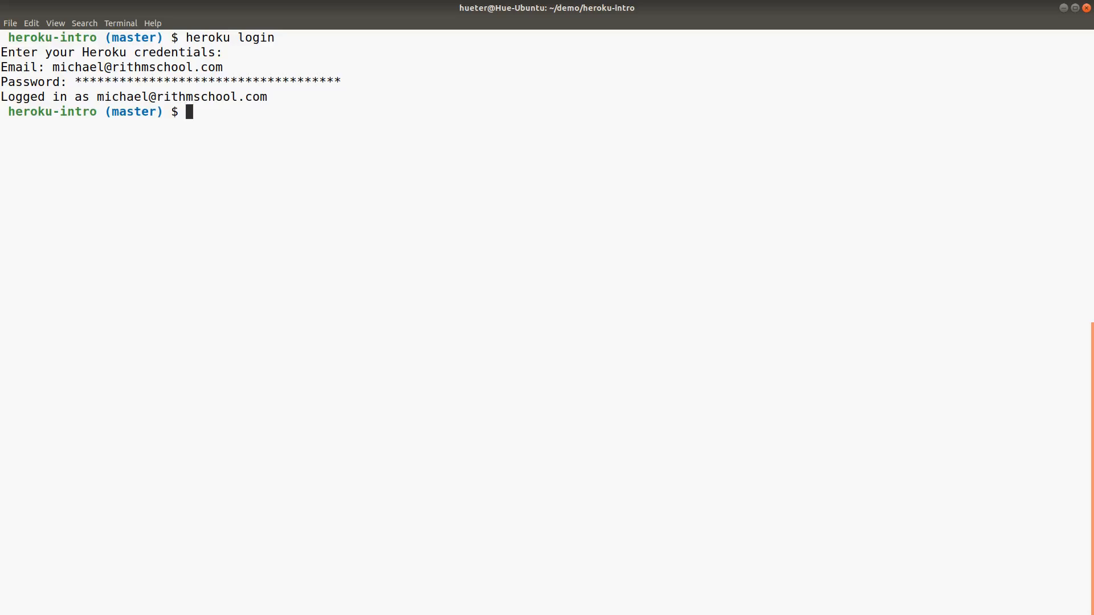
text(heroku creat)
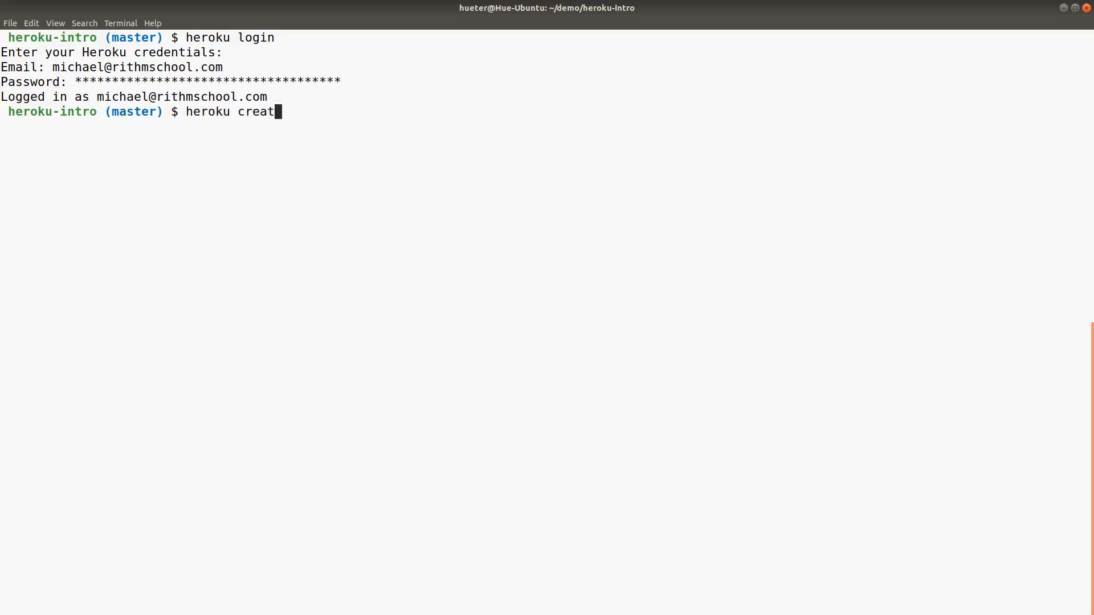
text(e)
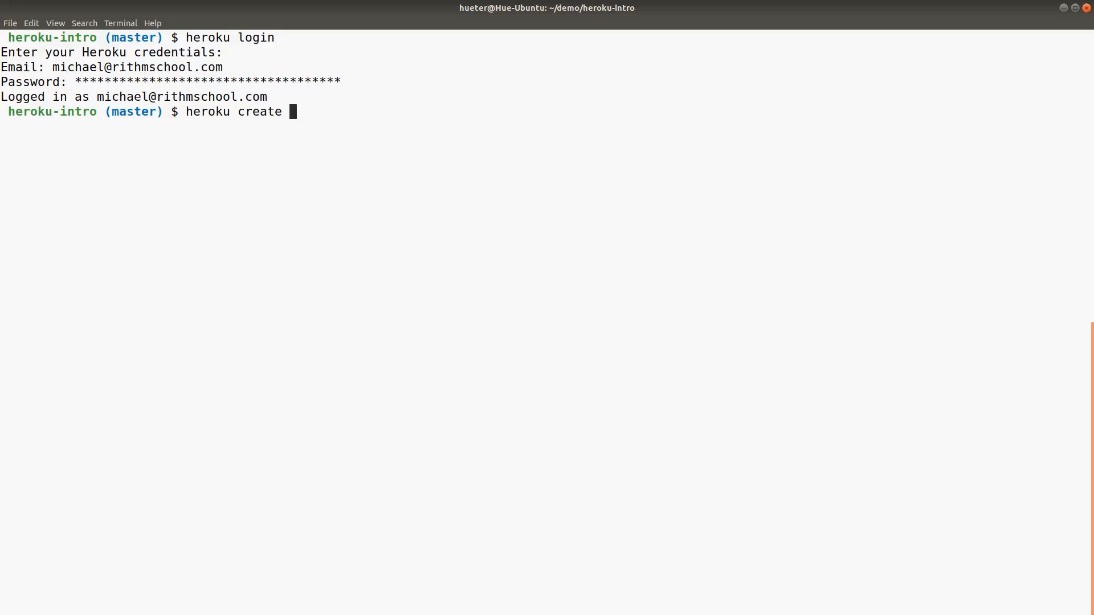
text(demo_)
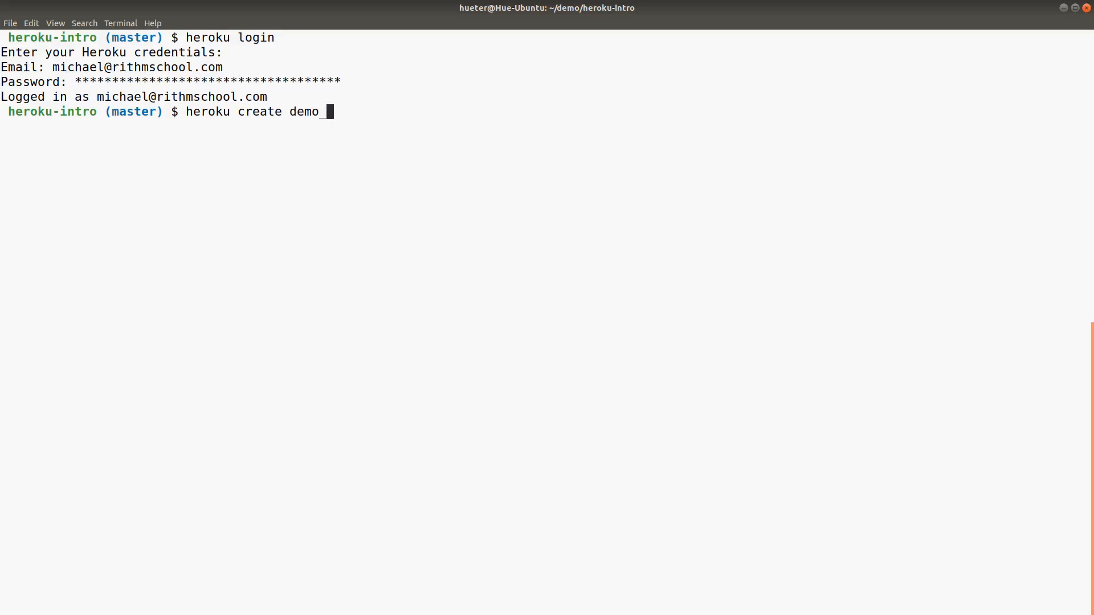
text(-express)
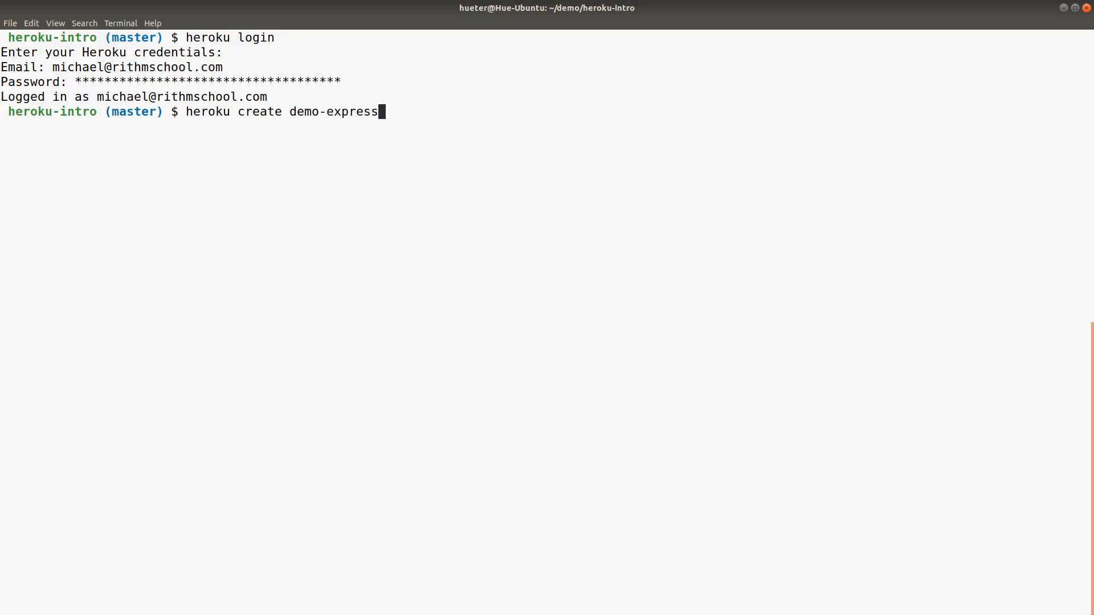
text(-app)
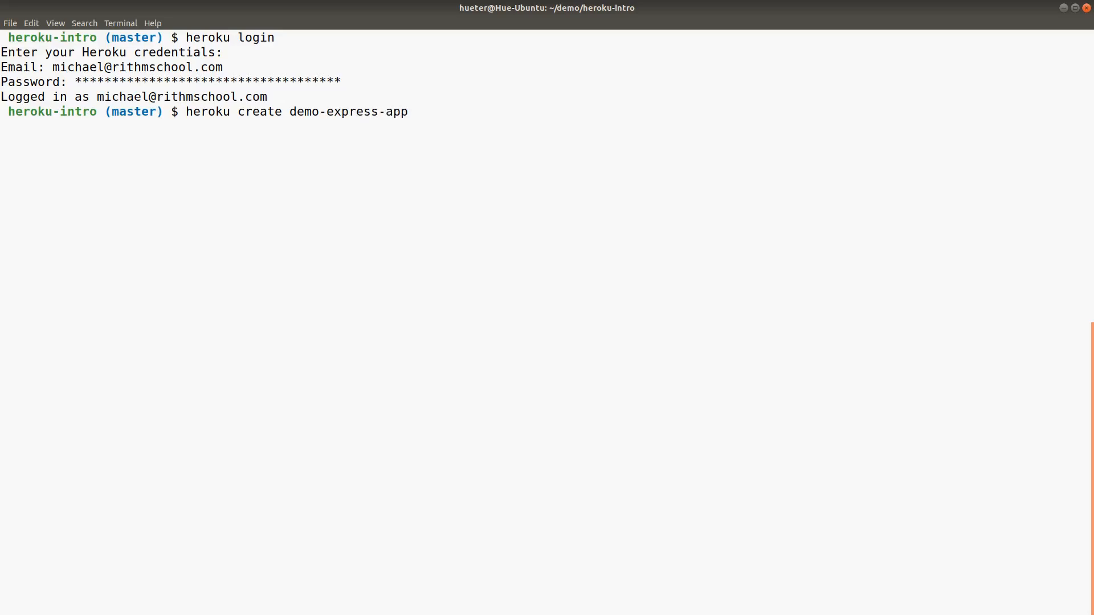
key(Return)
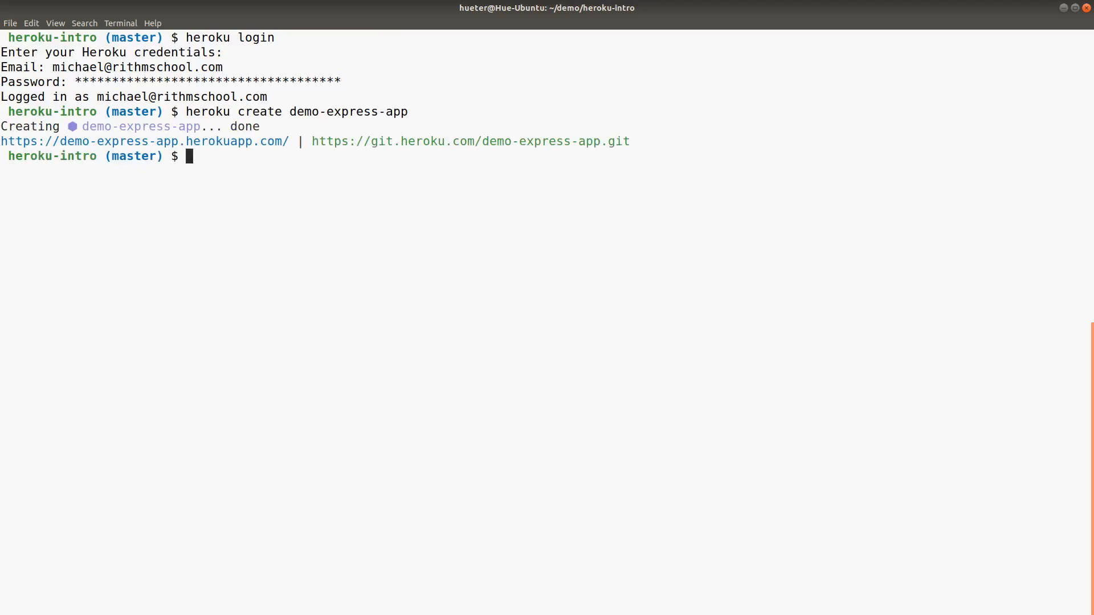
mouse_move(77, 141)
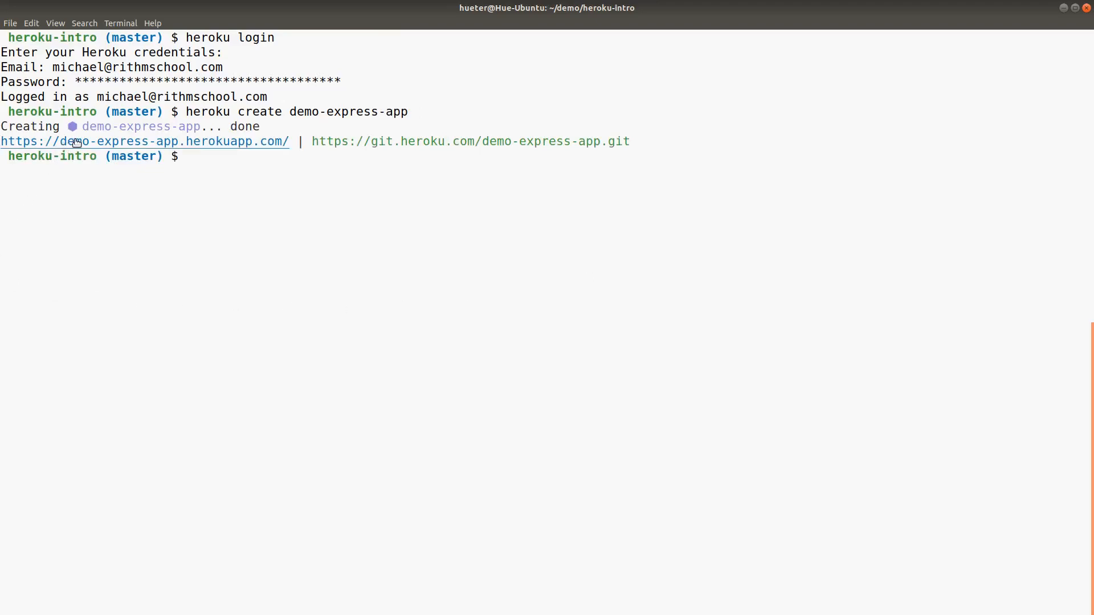
mouse_move(450, 150)
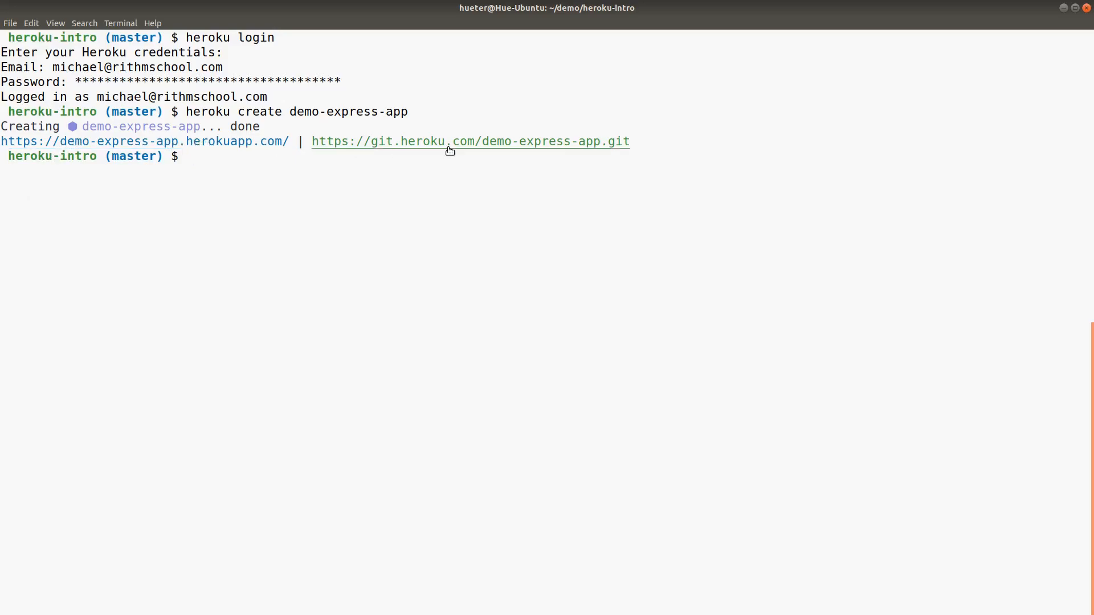
mouse_move(380, 149)
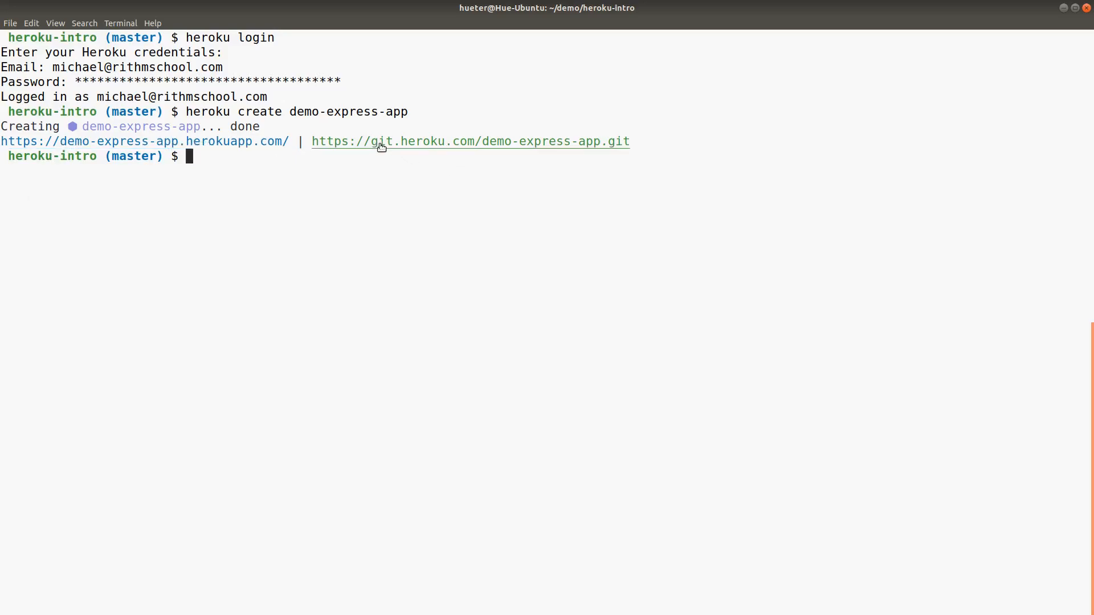
mouse_move(357, 151)
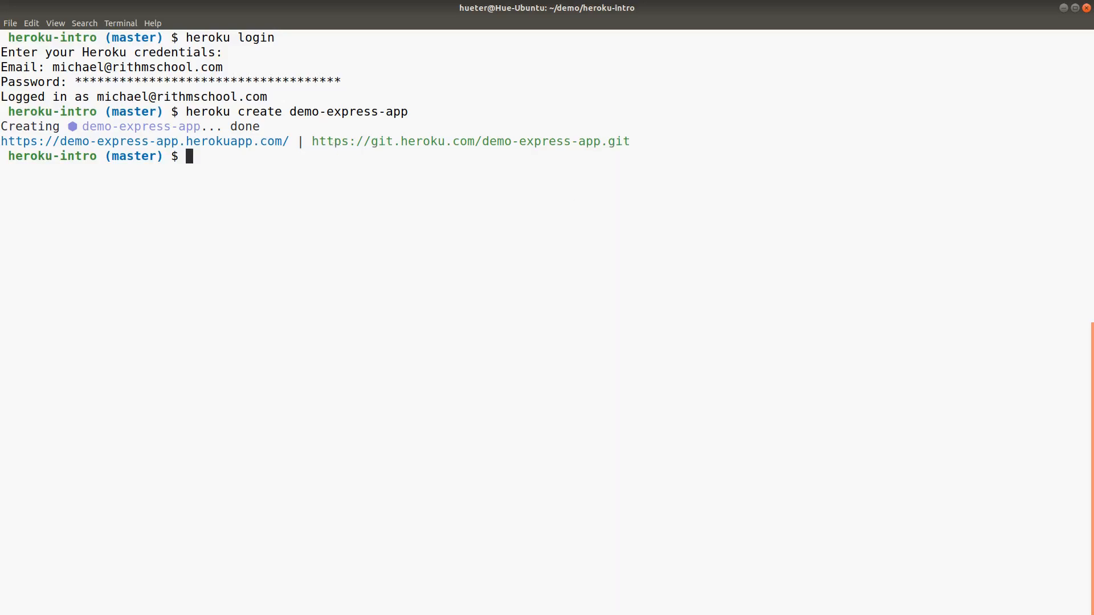
mouse_move(279, 142)
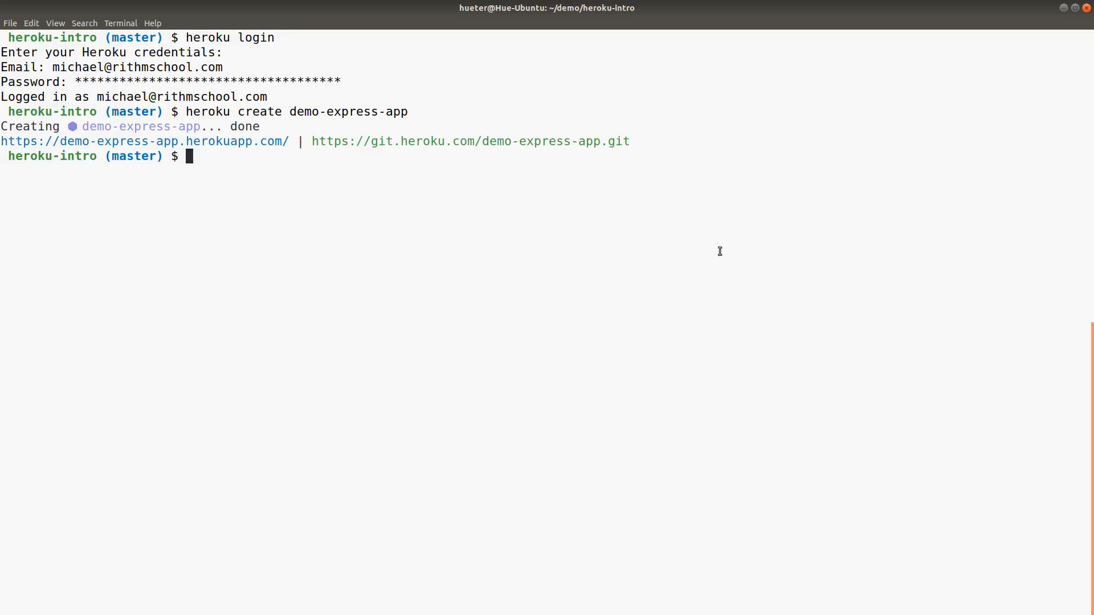
mouse_move(461, 209)
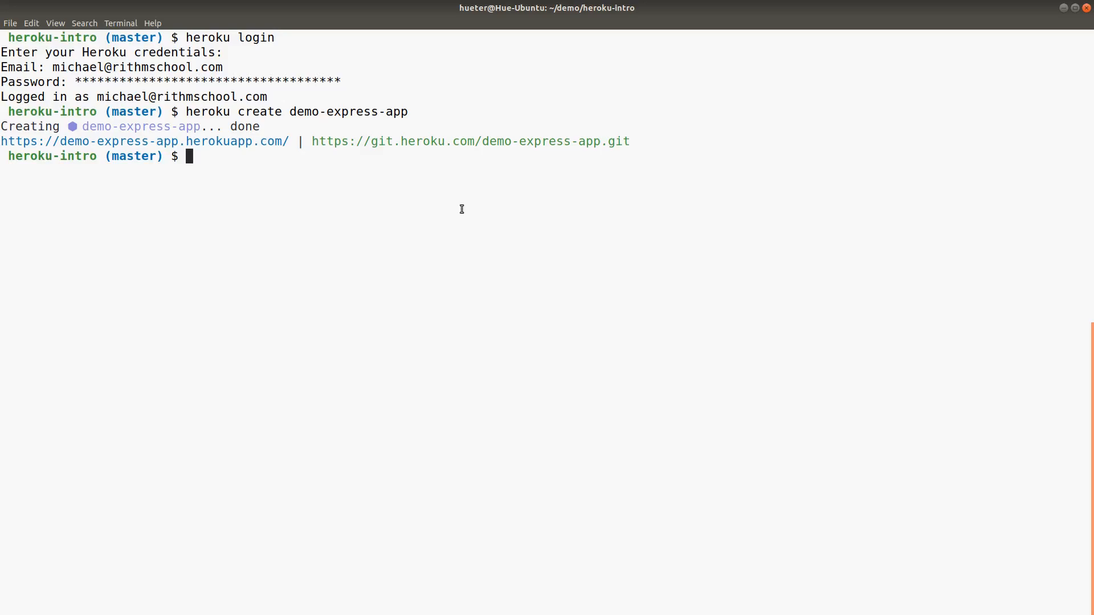
mouse_move(748, 231)
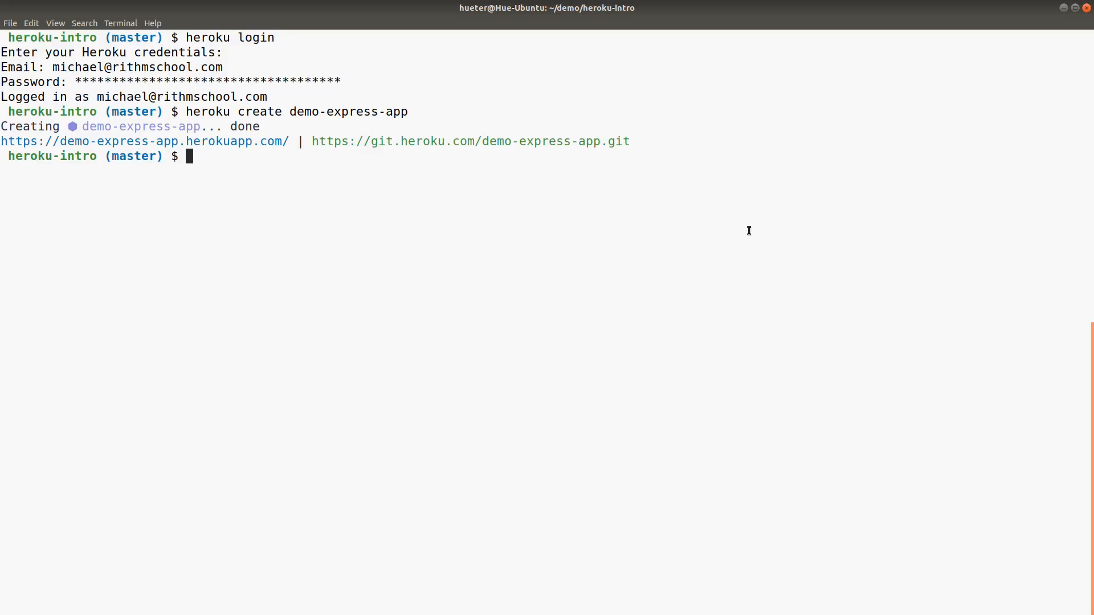
Create a Procfile containing "web: node app.js" and display its contents
text(echo)
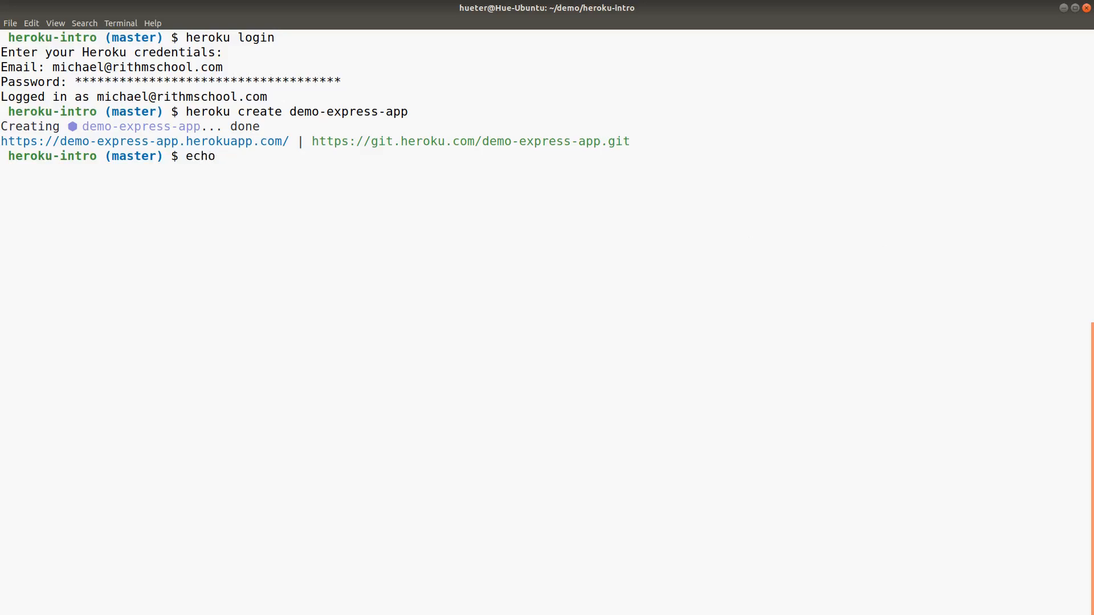
text(web:)
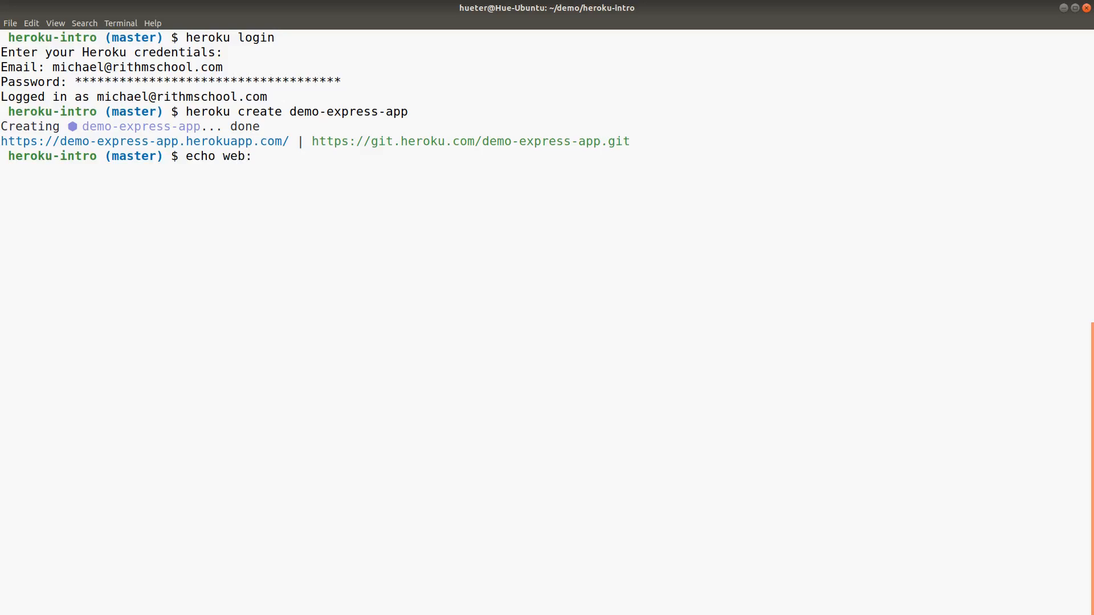
text(node app.js)
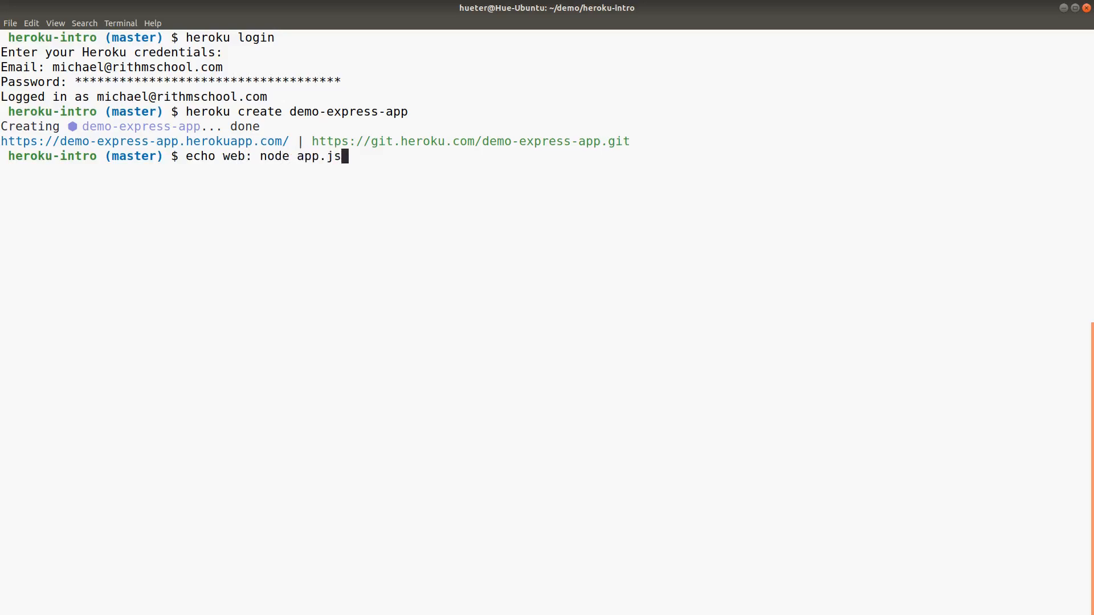
text(> Procf)
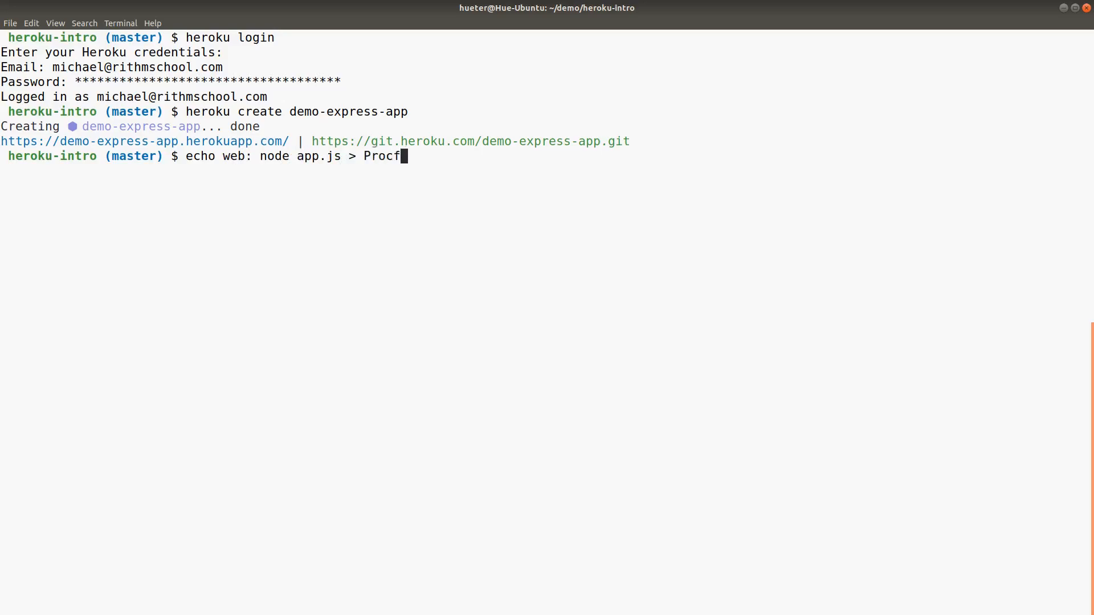
text(ile)
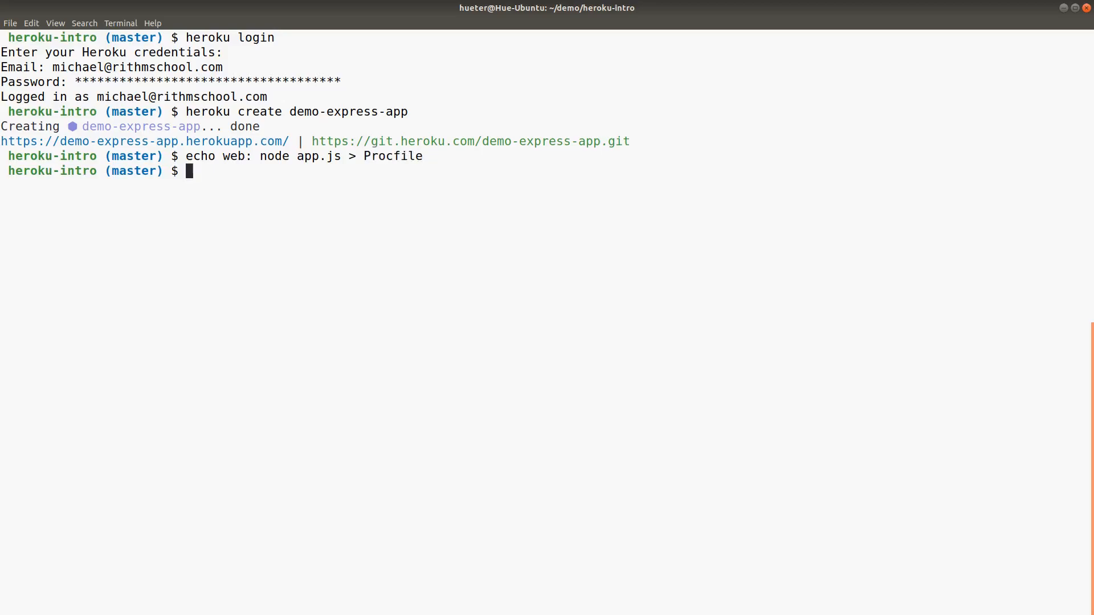
text(cat Procfile)
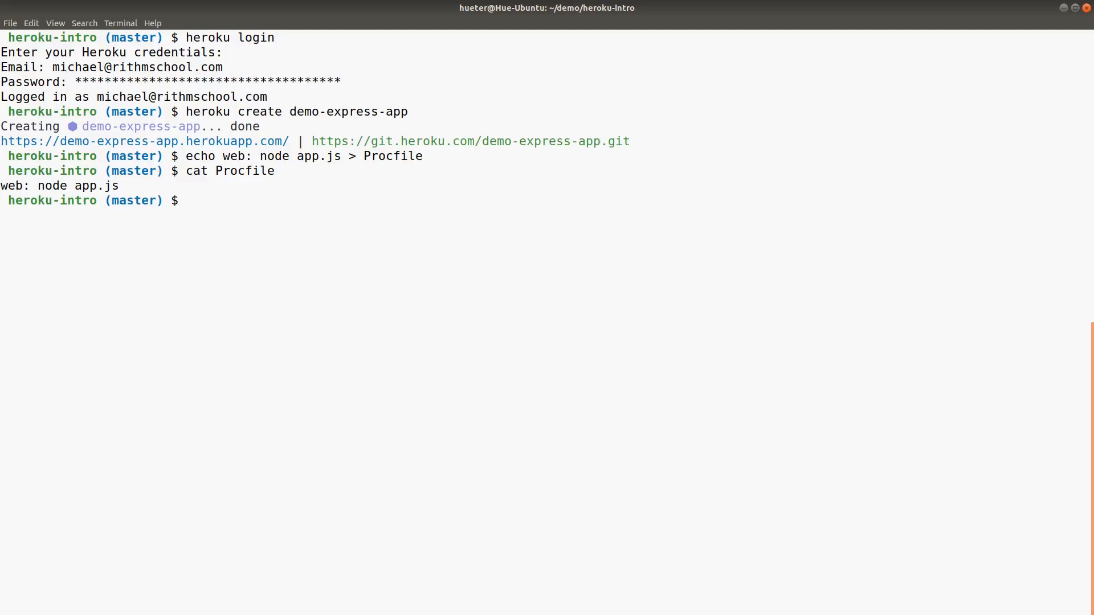
Stage and commit the Procfile with the message "added procfile"
text(git add .)
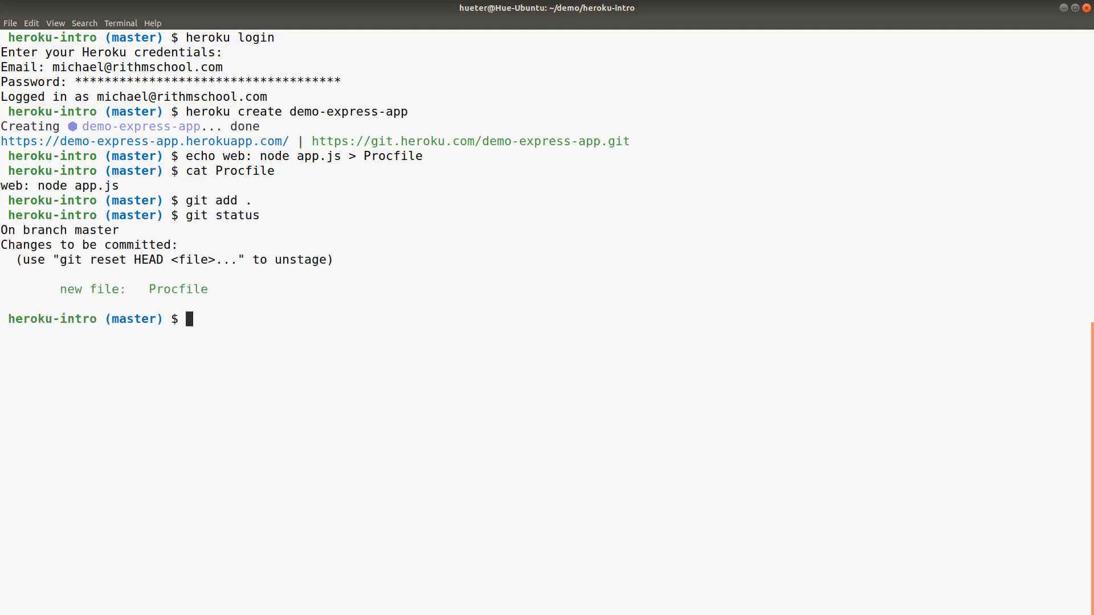
text(git commit -)
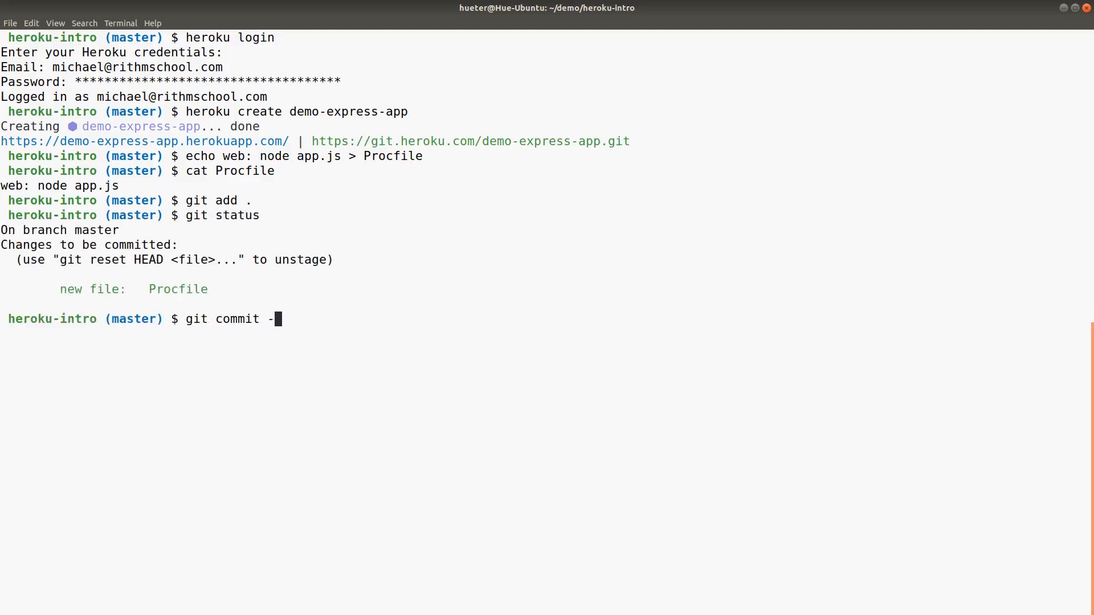
text(m "added procfile)
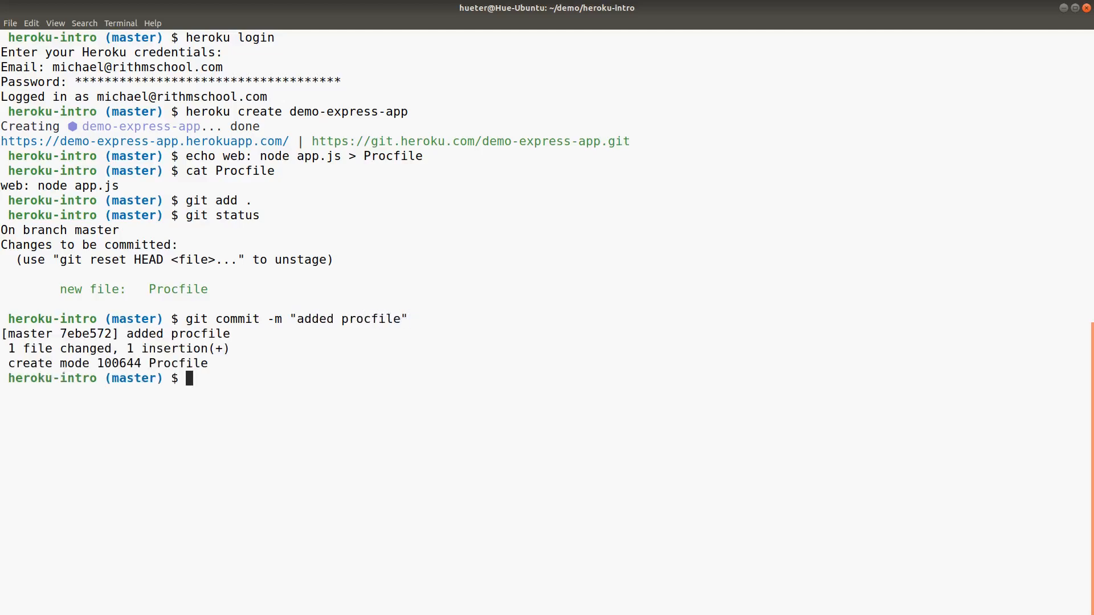
mouse_move(793, 279)
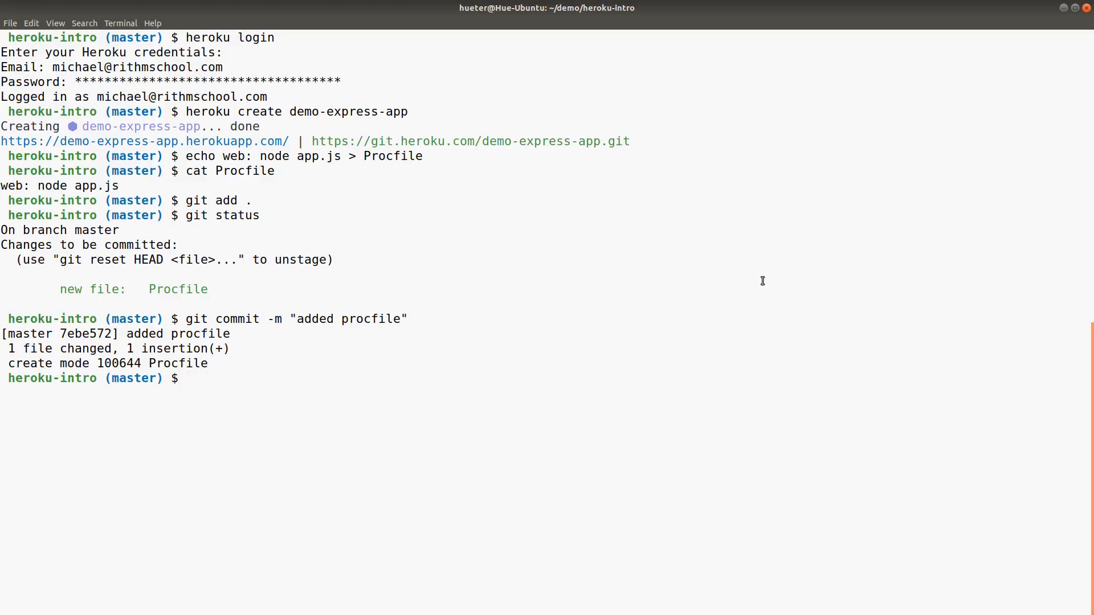
Push master to Heroku and follow the build output until demo-express-app v3 is released
text(git)
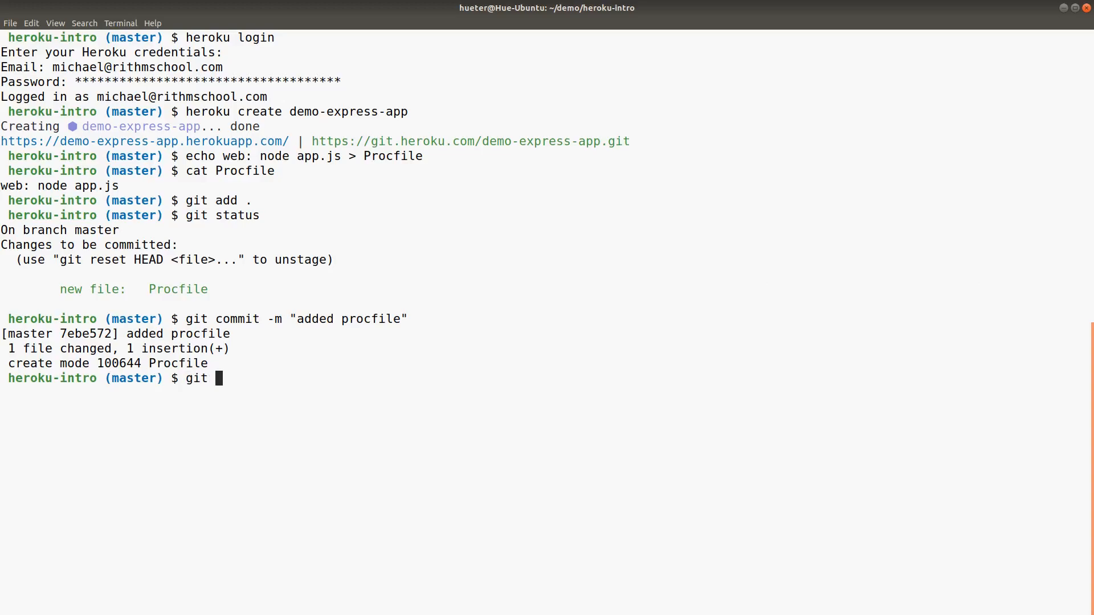
text(push heroku master)
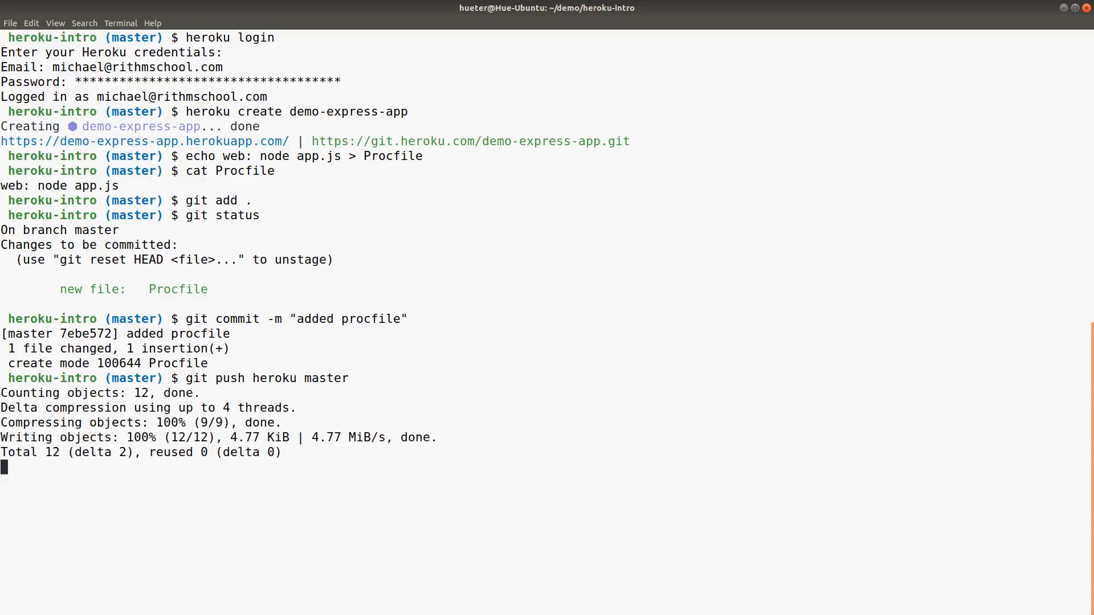
scroll(down, 3)
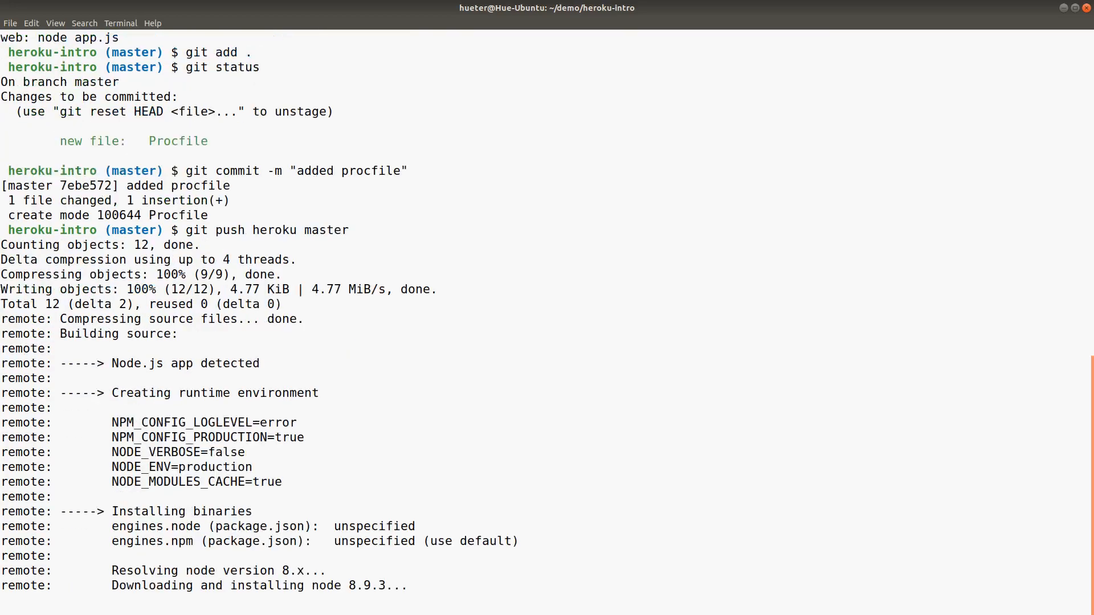
scroll(down, 3)
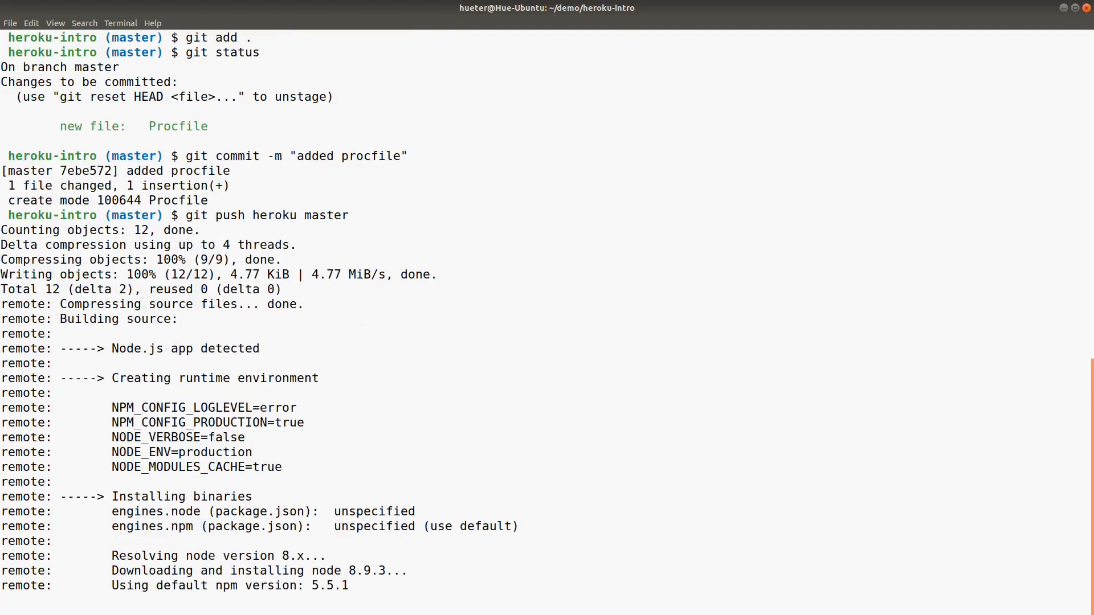
scroll(down, 3)
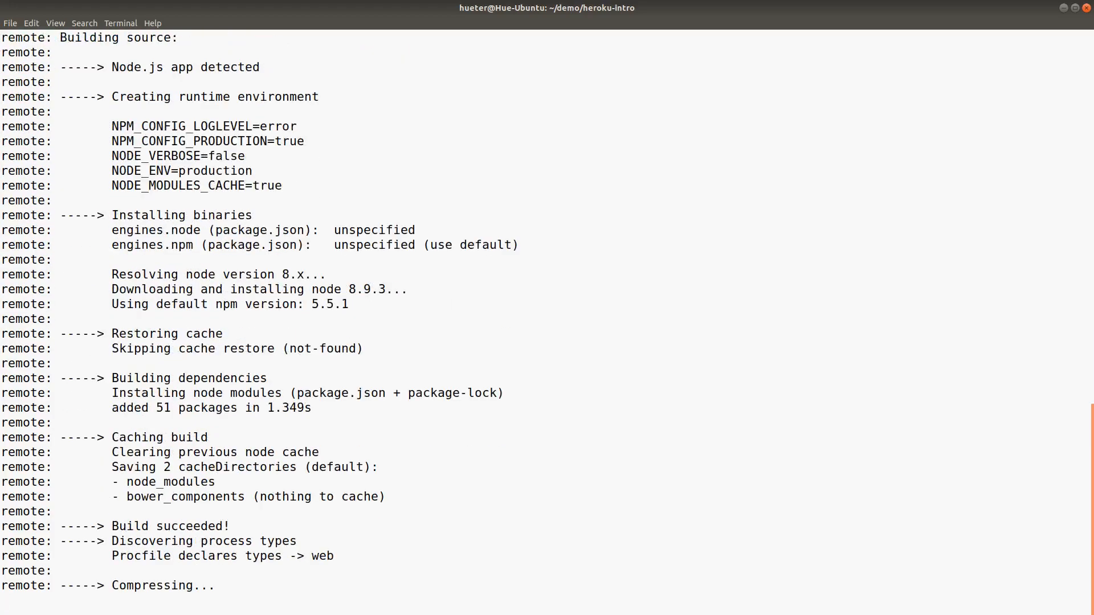
scroll(down, 3)
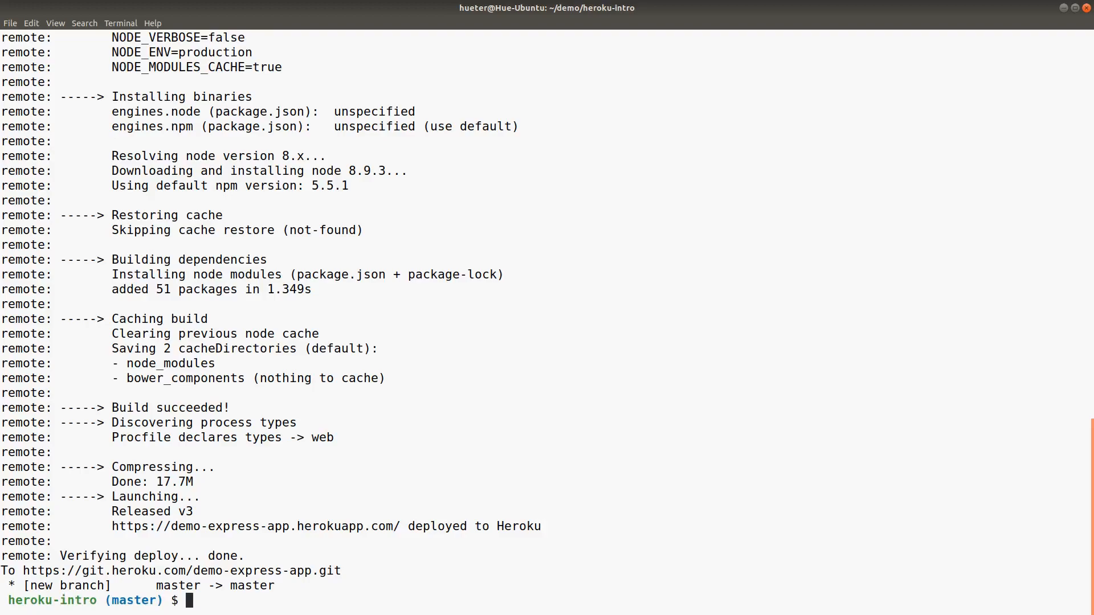
mouse_move(276, 242)
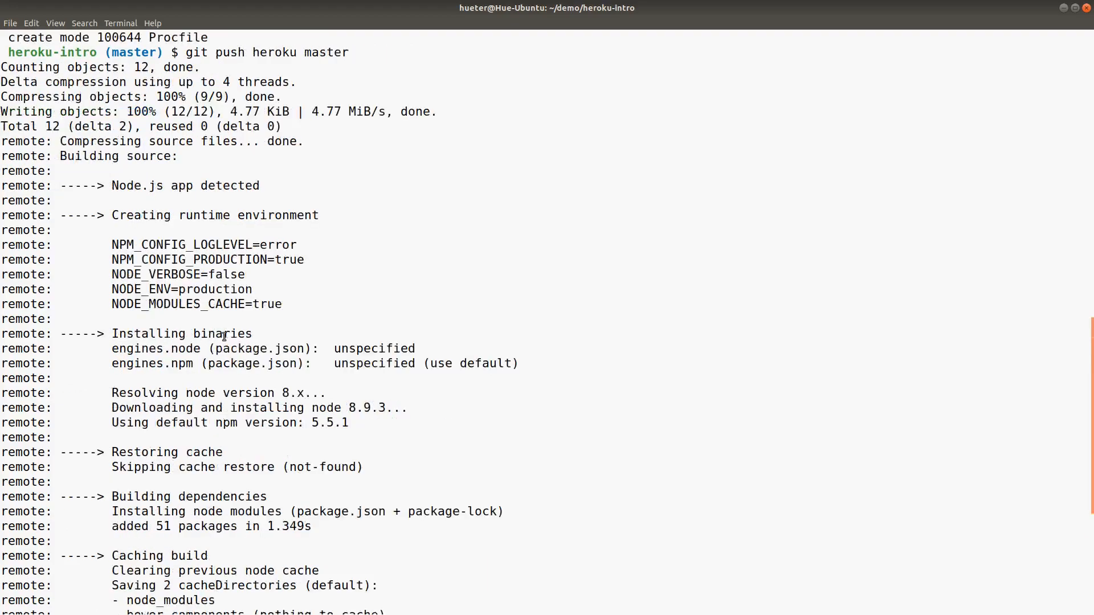
scroll(down, 3)
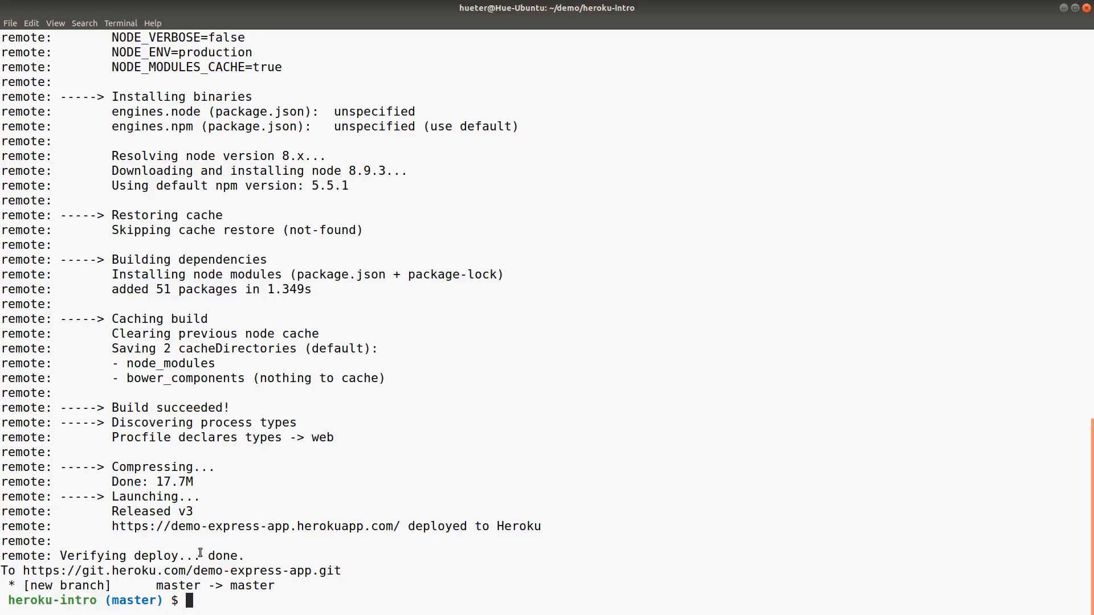
mouse_move(218, 531)
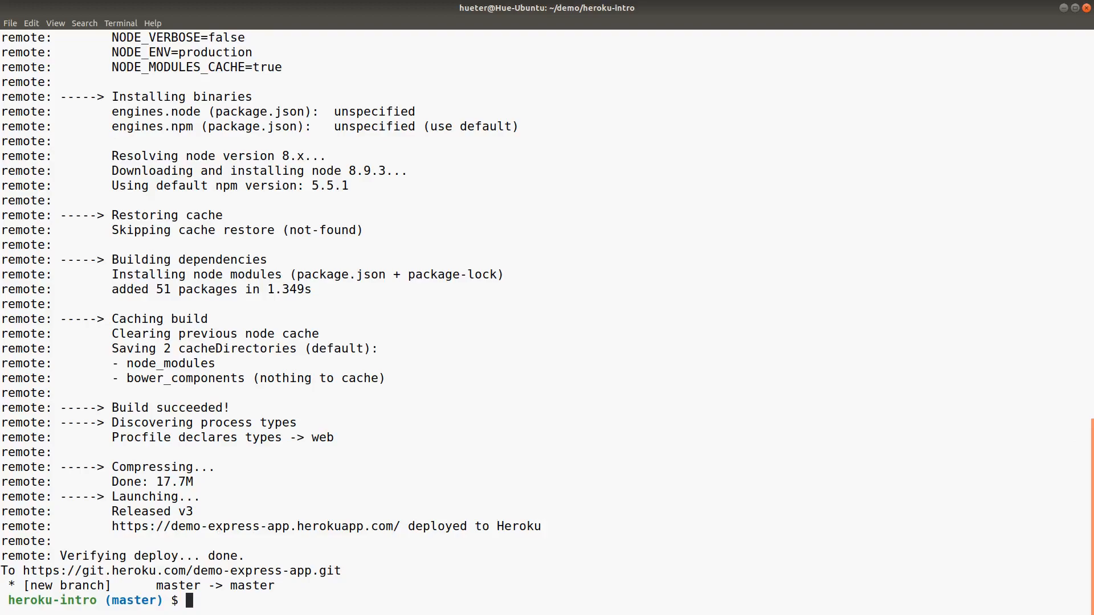
mouse_move(357, 290)
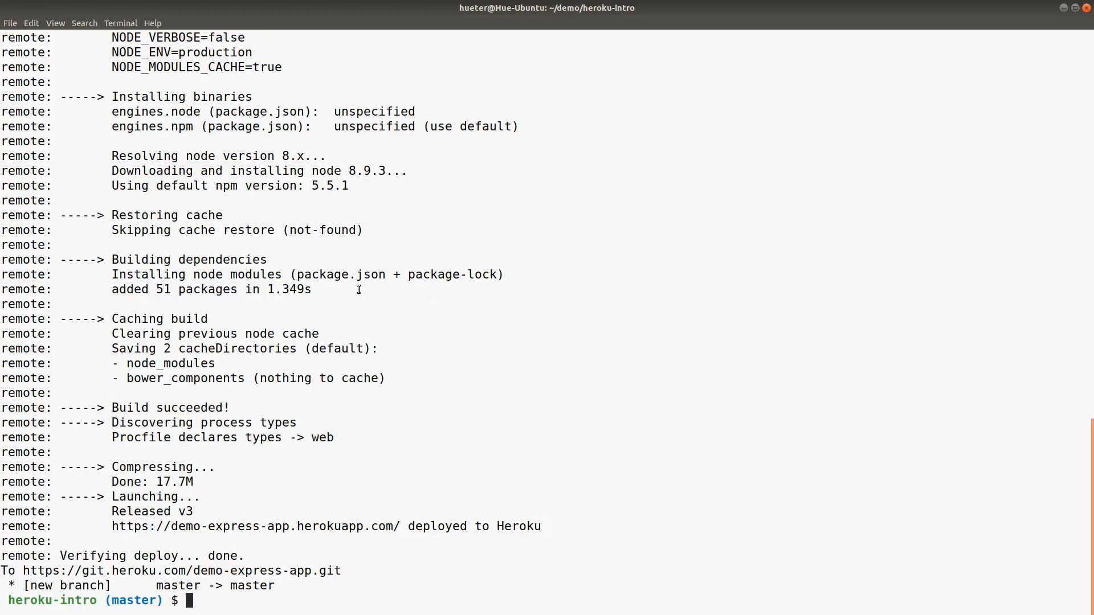
Run heroku open to load demo-express-app's herokuapp URL, which returns an empty-response error
text(heroku open)
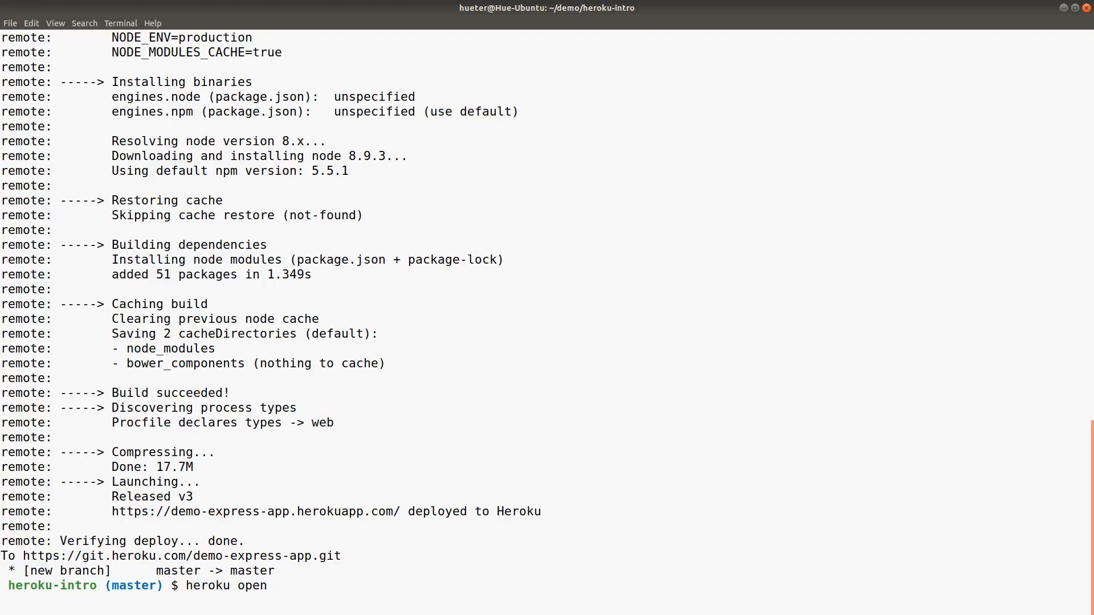
key(Return)
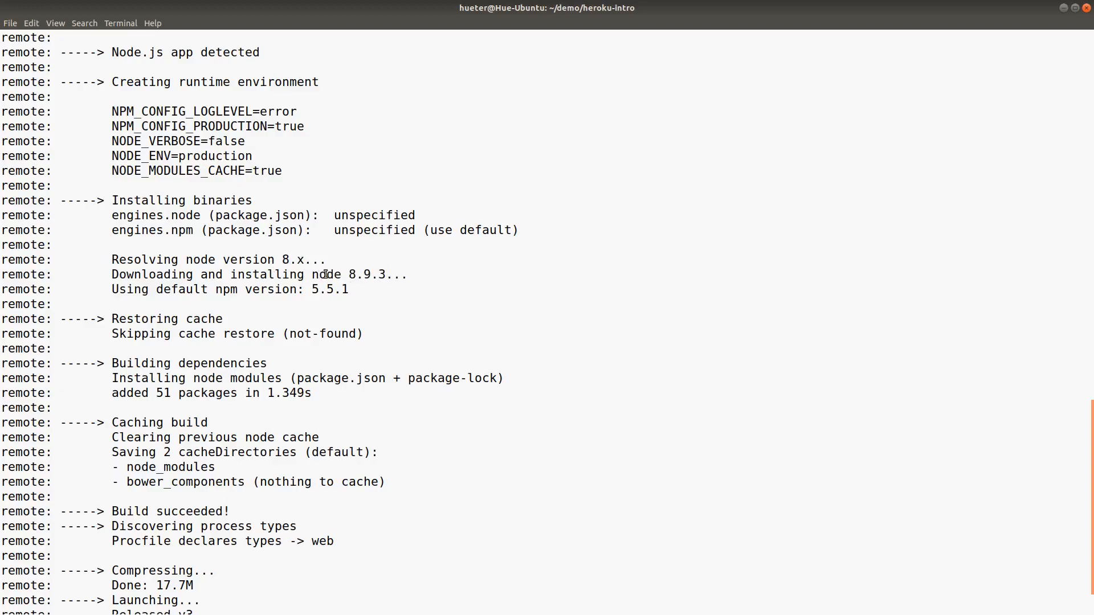
double_click(329, 289)
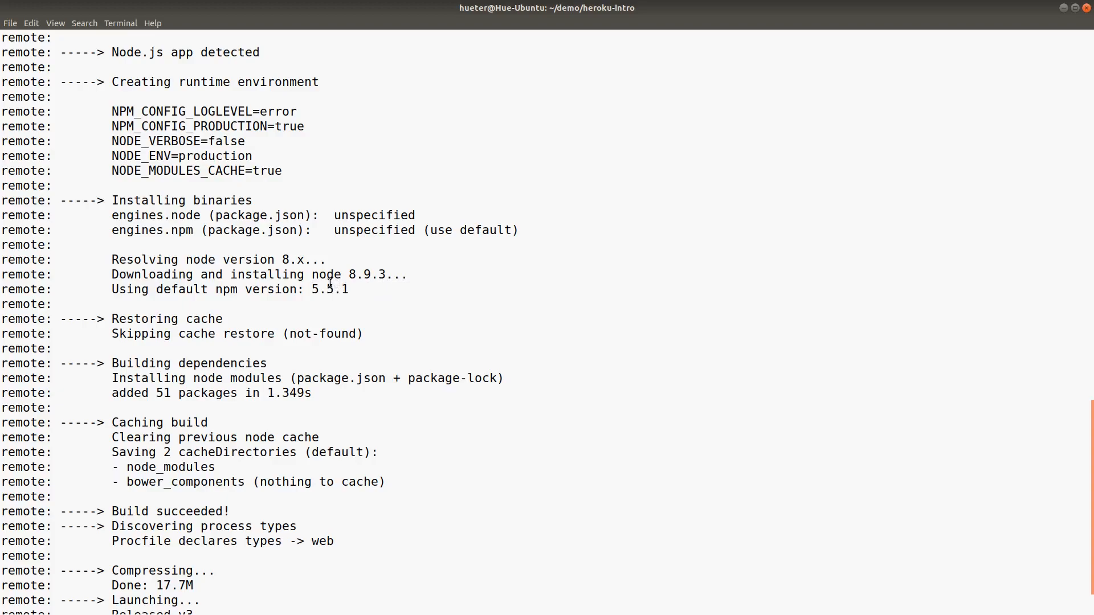
mouse_move(132, 220)
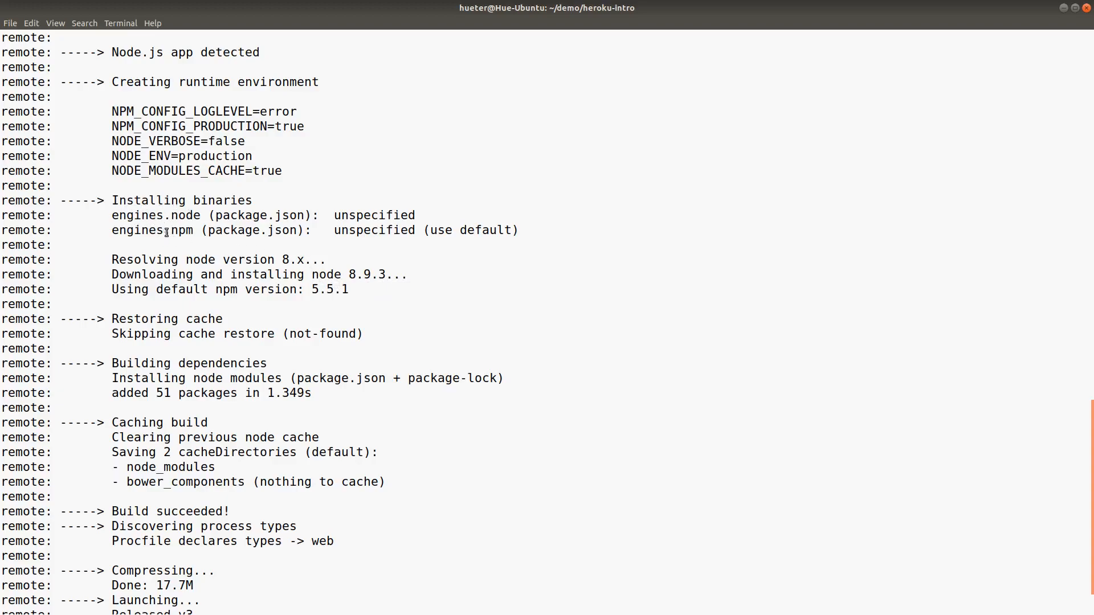
double_click(374, 215)
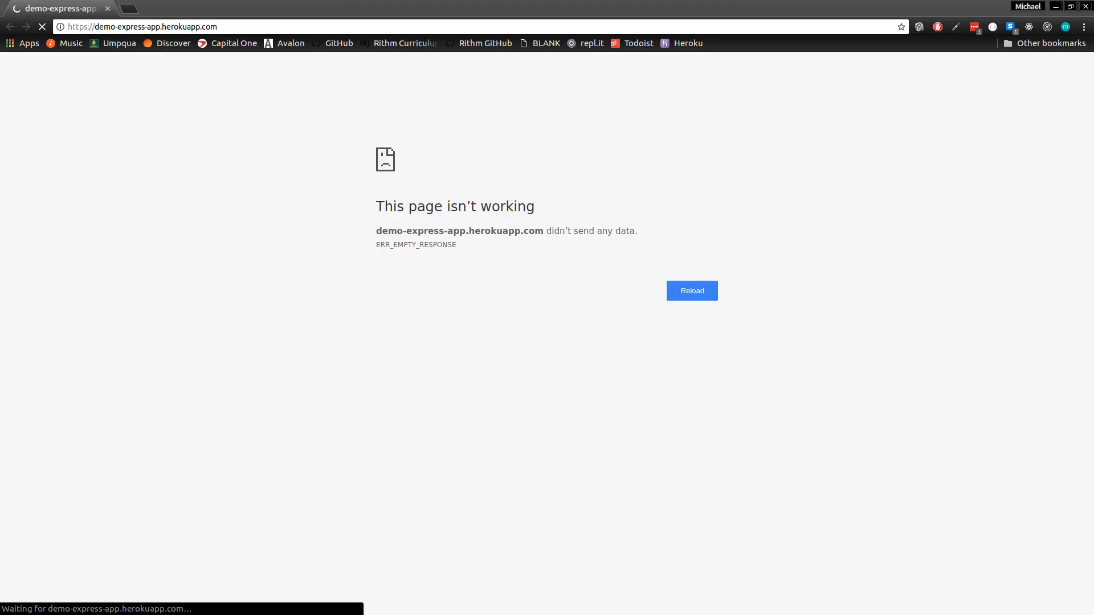
Open demo-express-app's Activity tab and More > View logs to reveal the R10 boot timeout
click(171, 9)
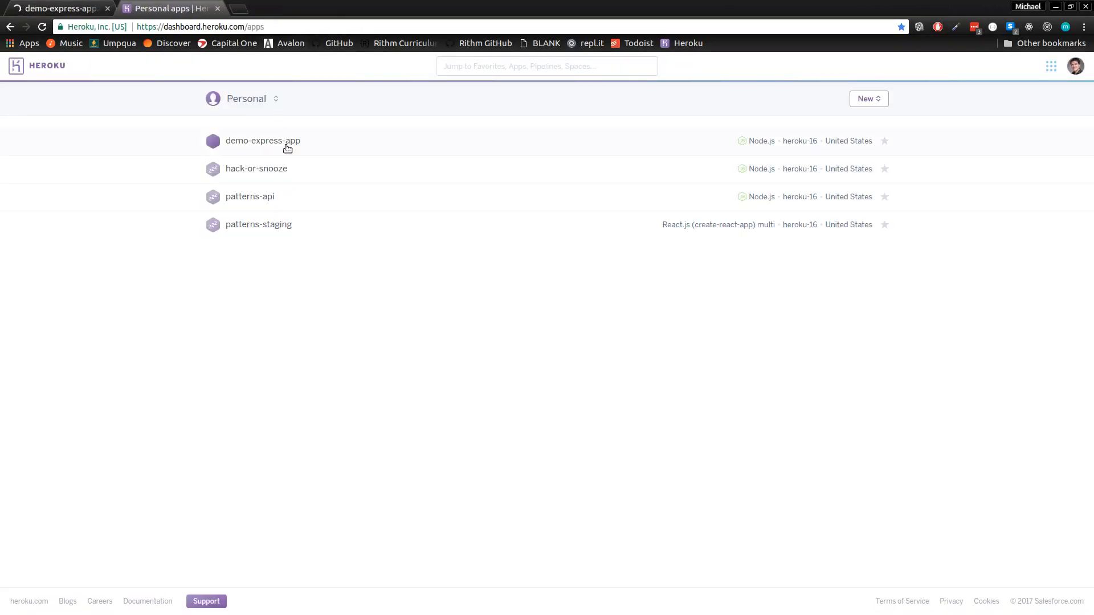
click(262, 141)
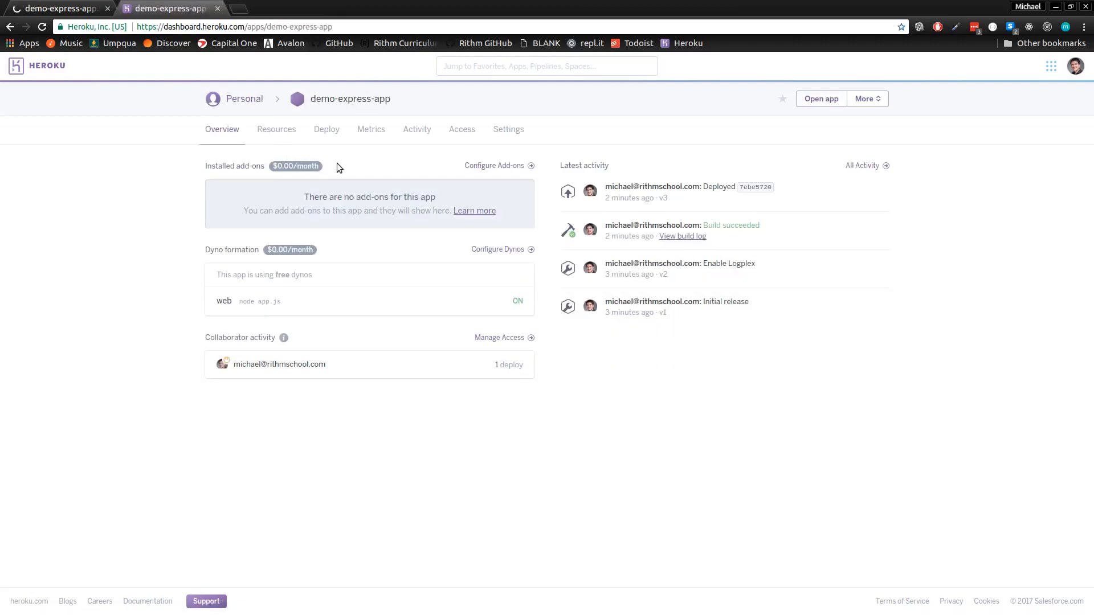
click(417, 129)
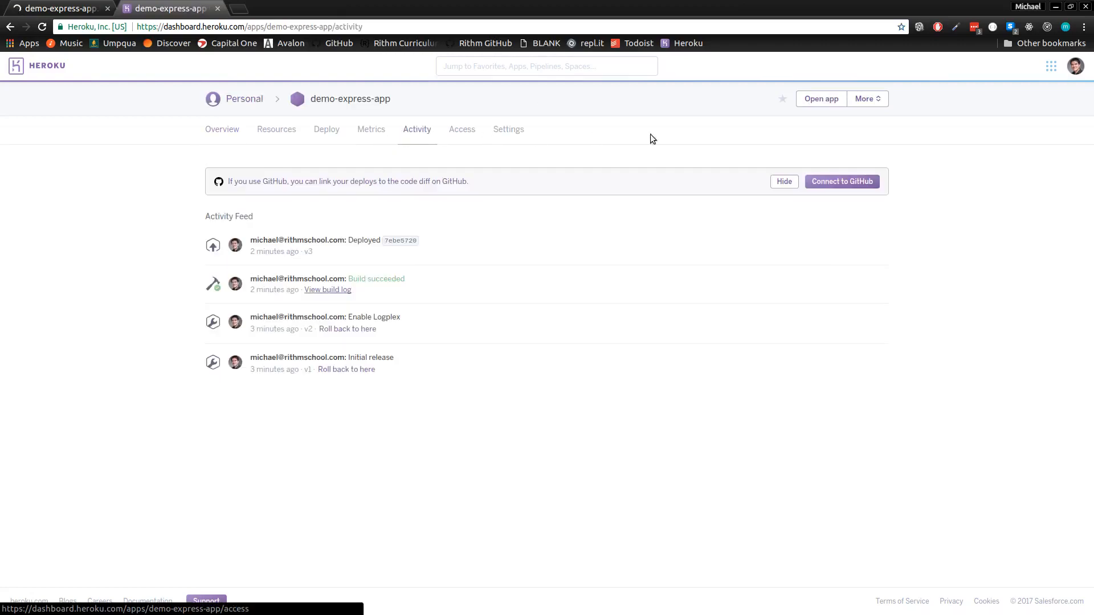
click(866, 99)
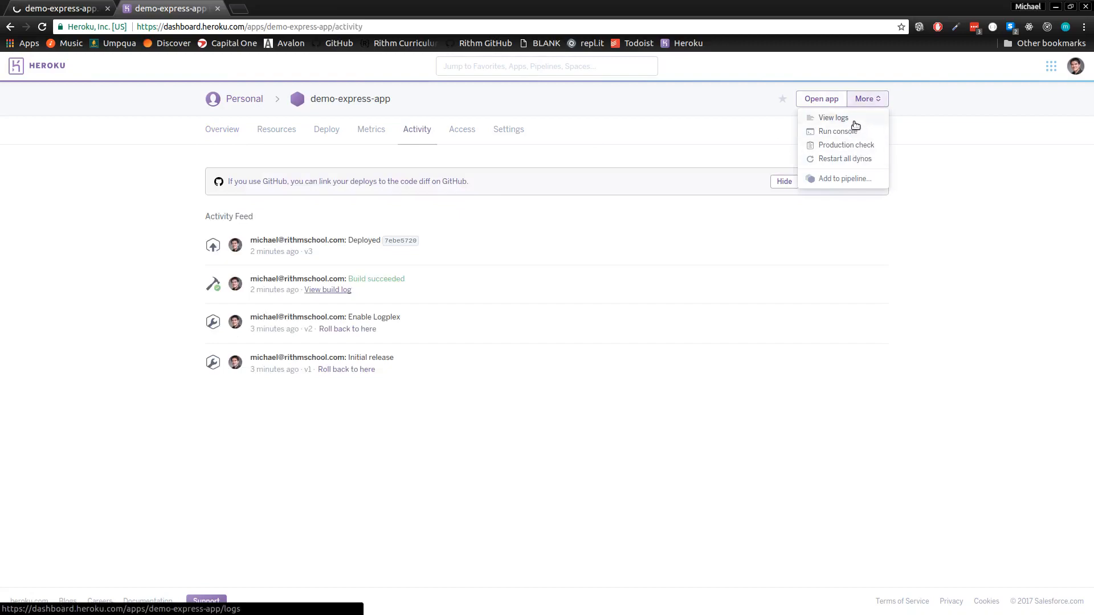
click(833, 117)
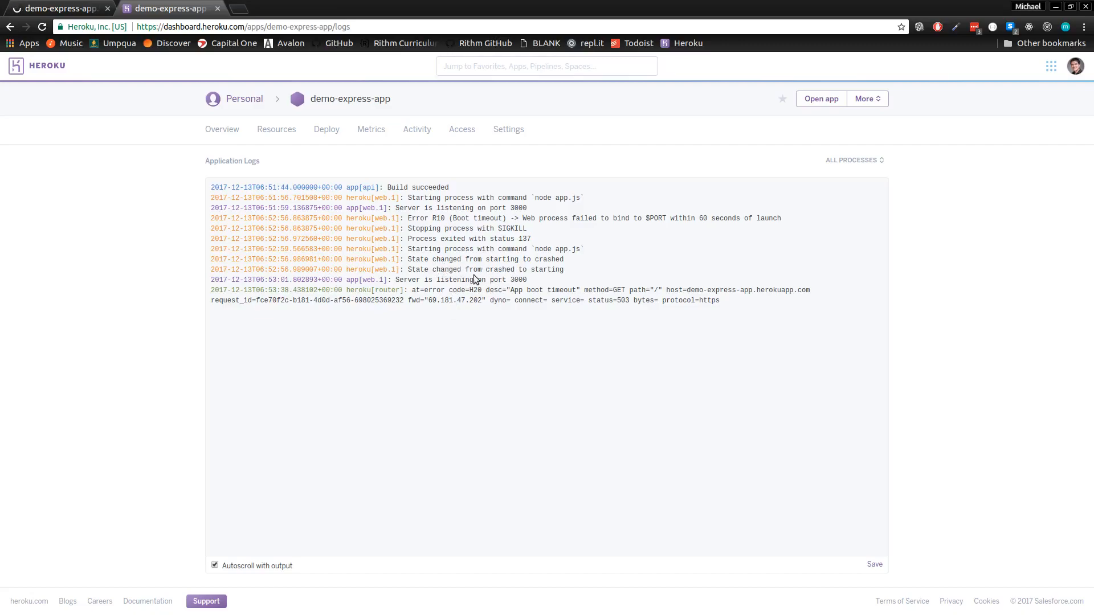
mouse_move(525, 279)
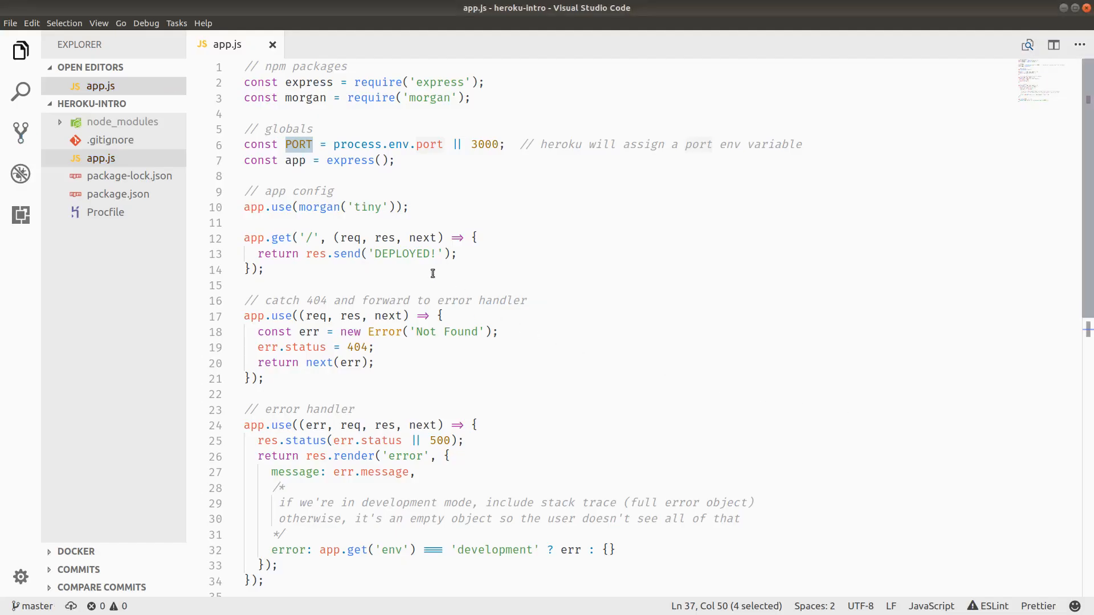
Replace lowercase port with PORT in process.env.port on line 6 of app.js
click(431, 144)
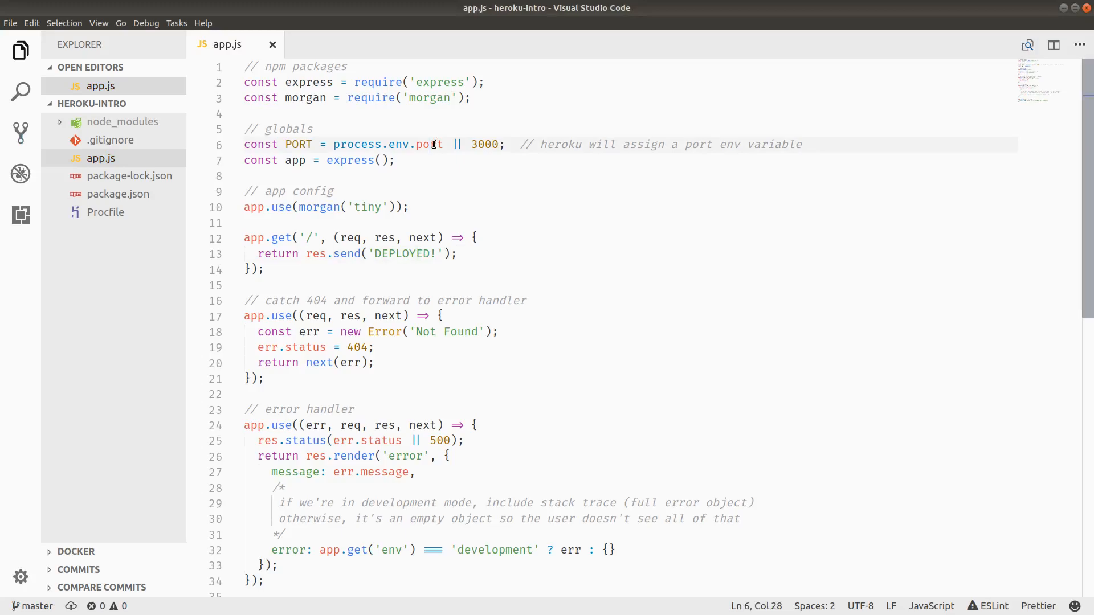
text(PORT)
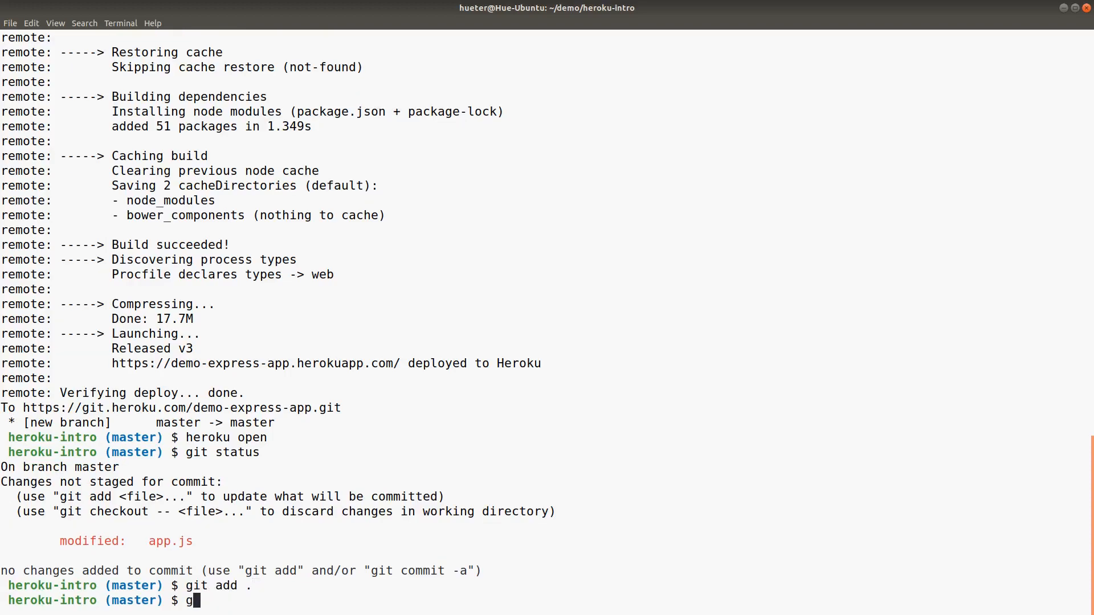
Commit with message 'fix port variable to be all caps' and push to heroku master
text(it commit -m "fi)
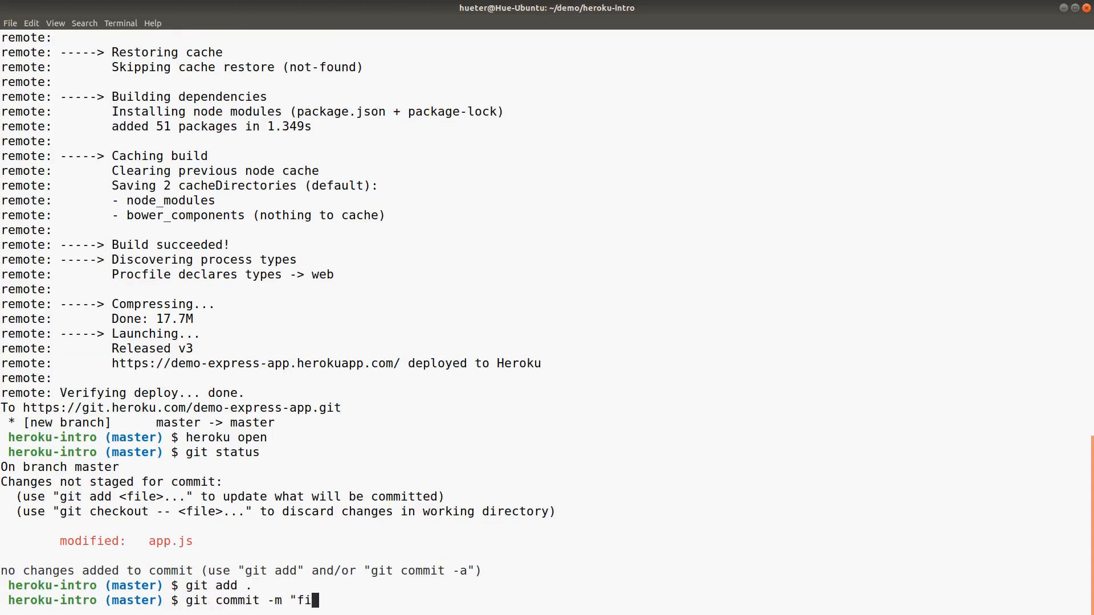
text(x port variable to be all caps)
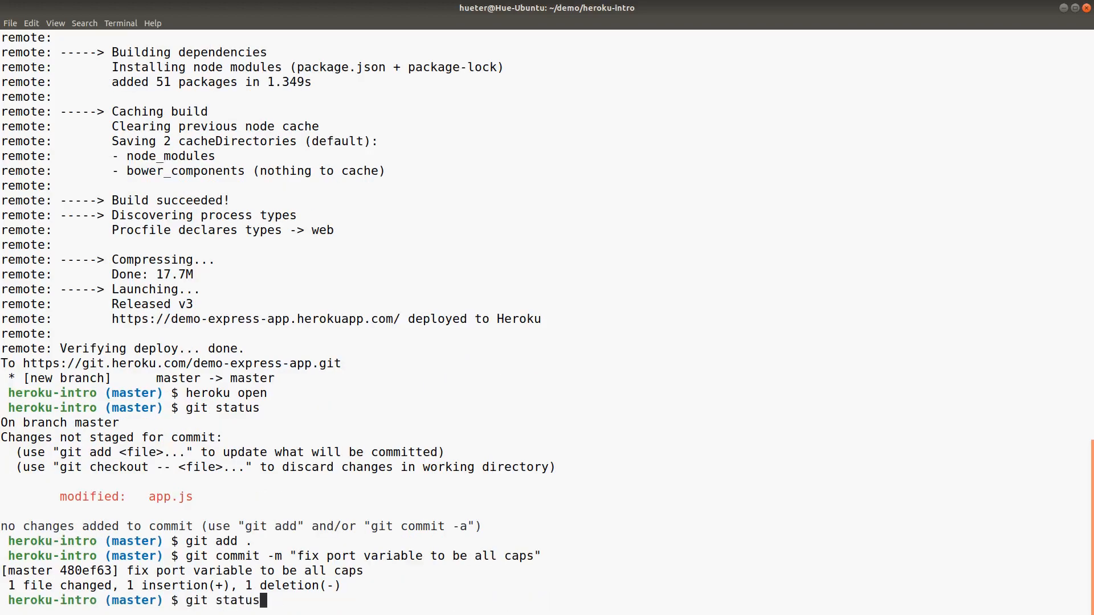
text(git push heroku master)
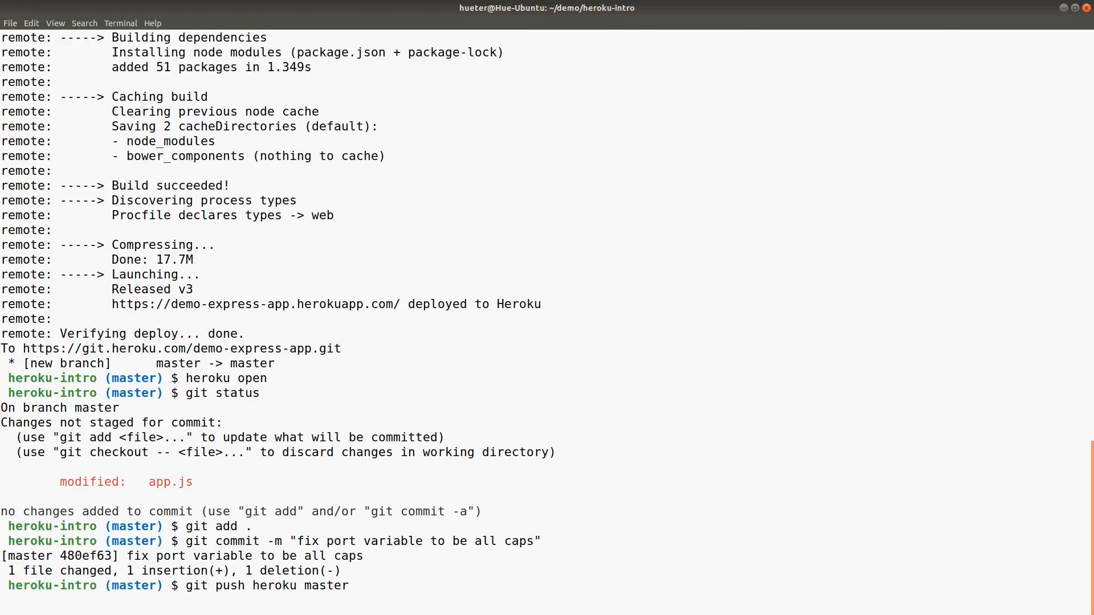
key(Return)
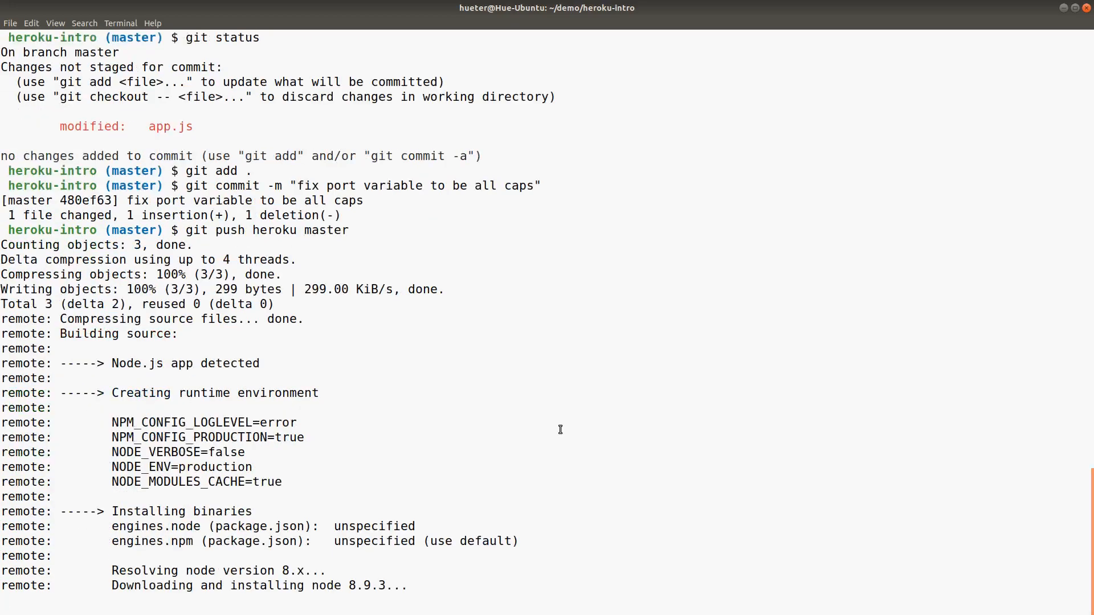
scroll(down, 3)
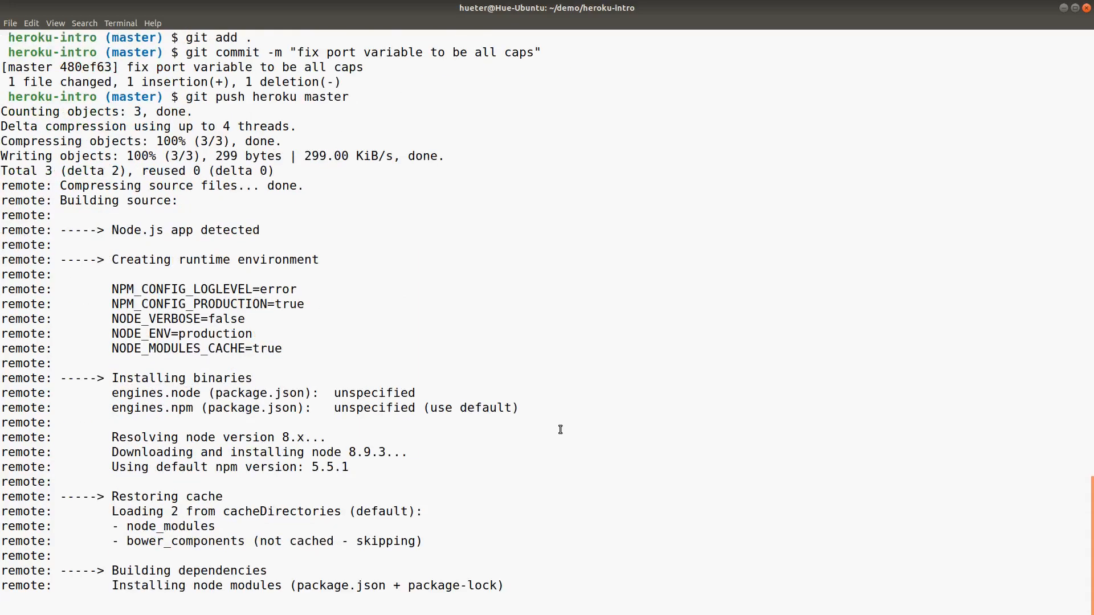
scroll(down, 3)
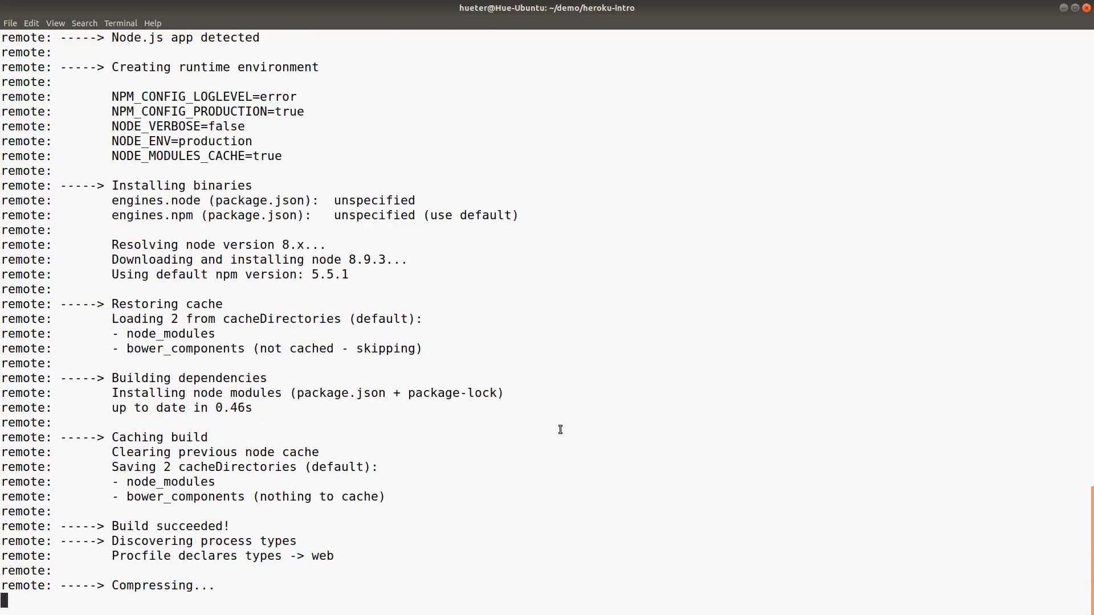
scroll(down, 3)
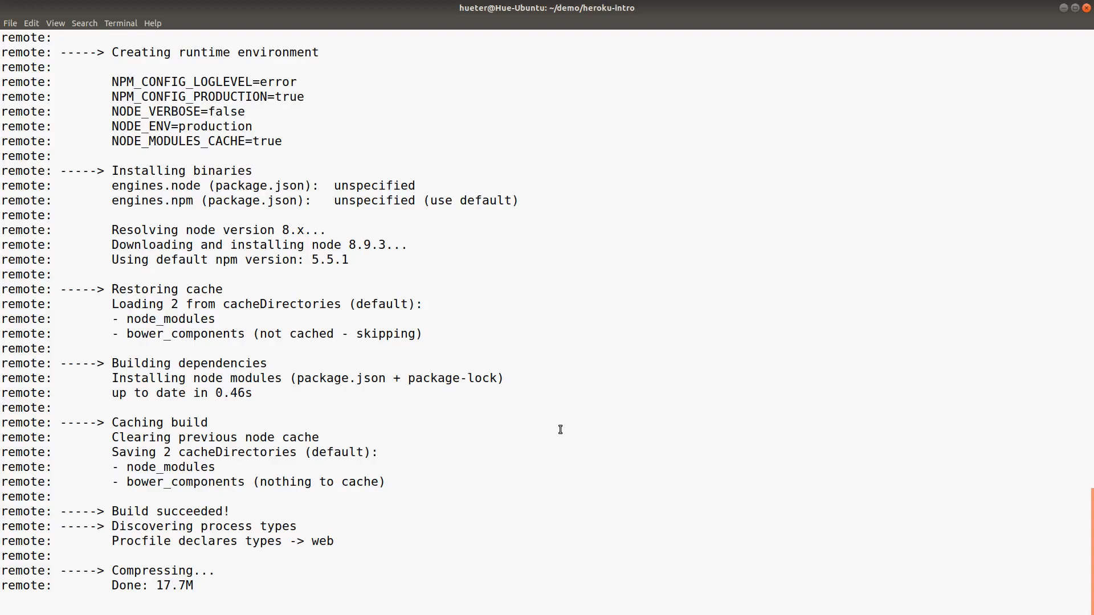
scroll(down, 3)
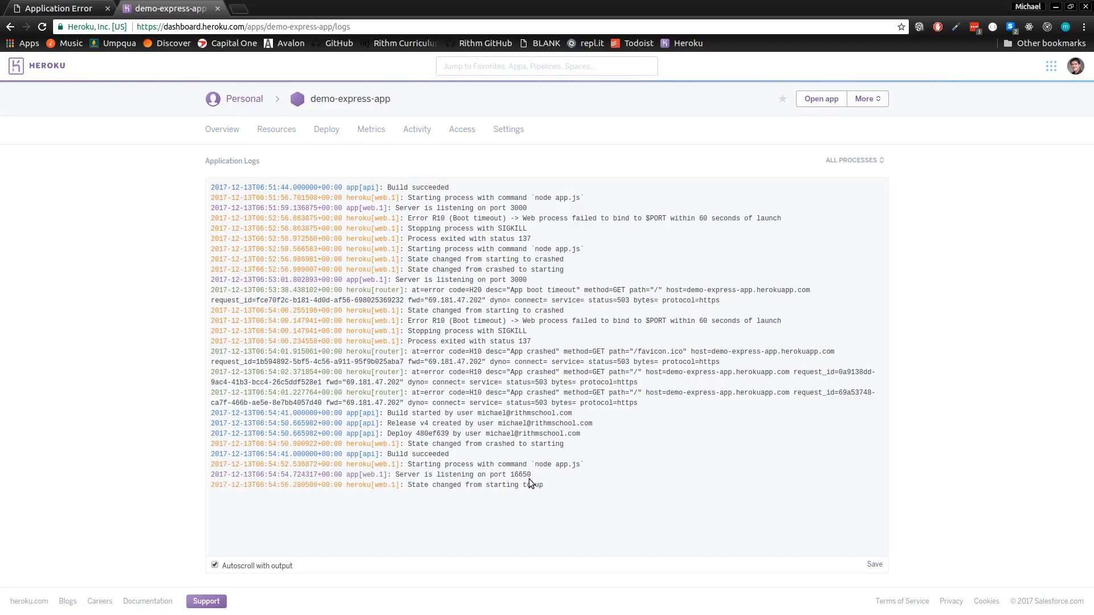
mouse_move(528, 477)
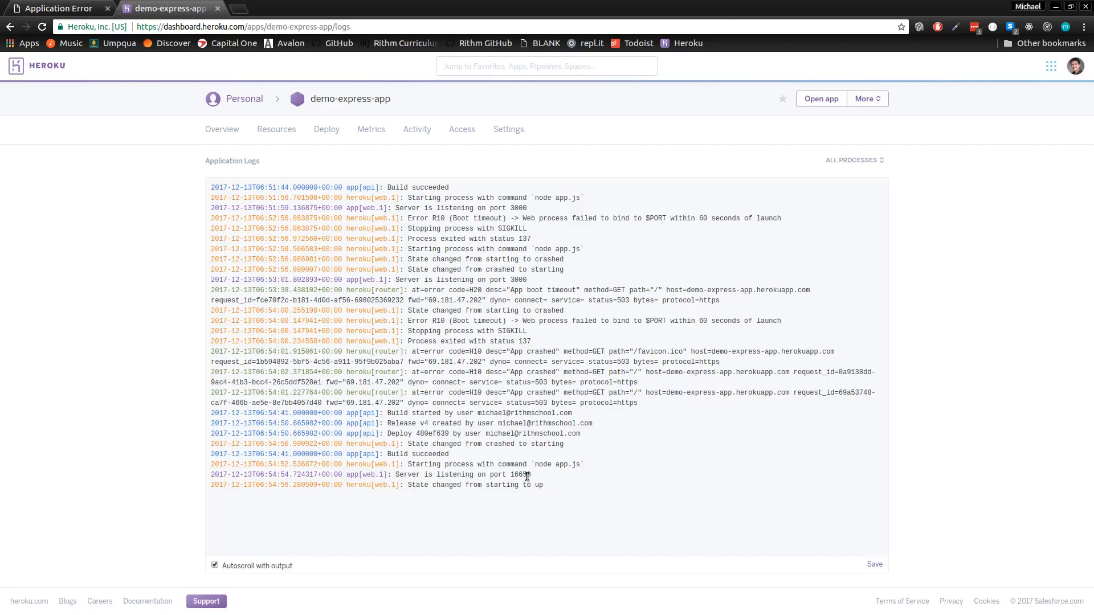
Select the assigned port number 16650 in the Heroku logs
double_click(519, 208)
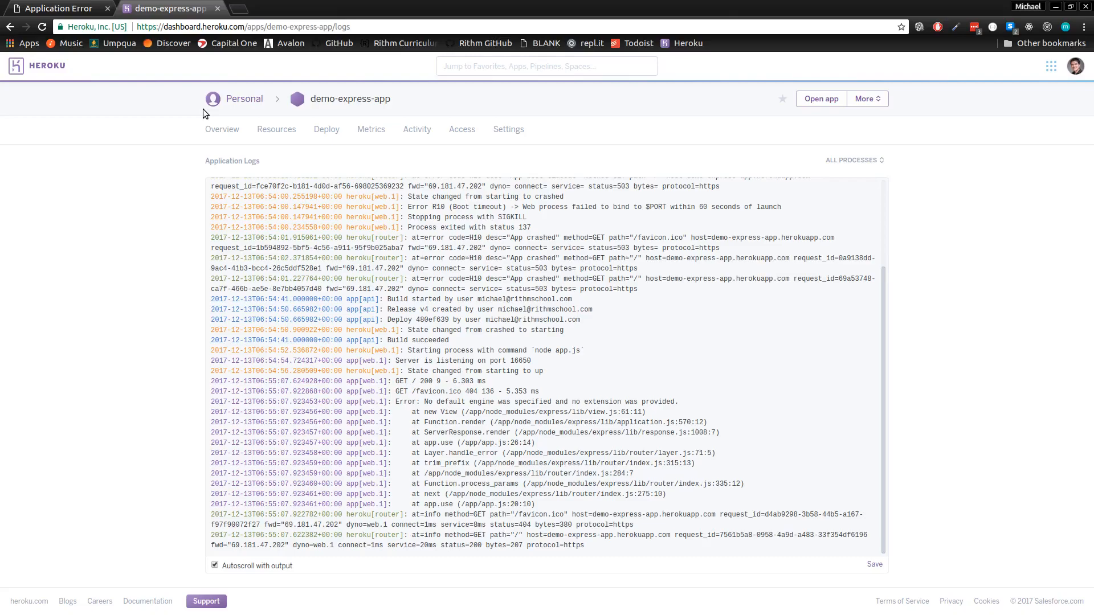
mouse_move(749, 368)
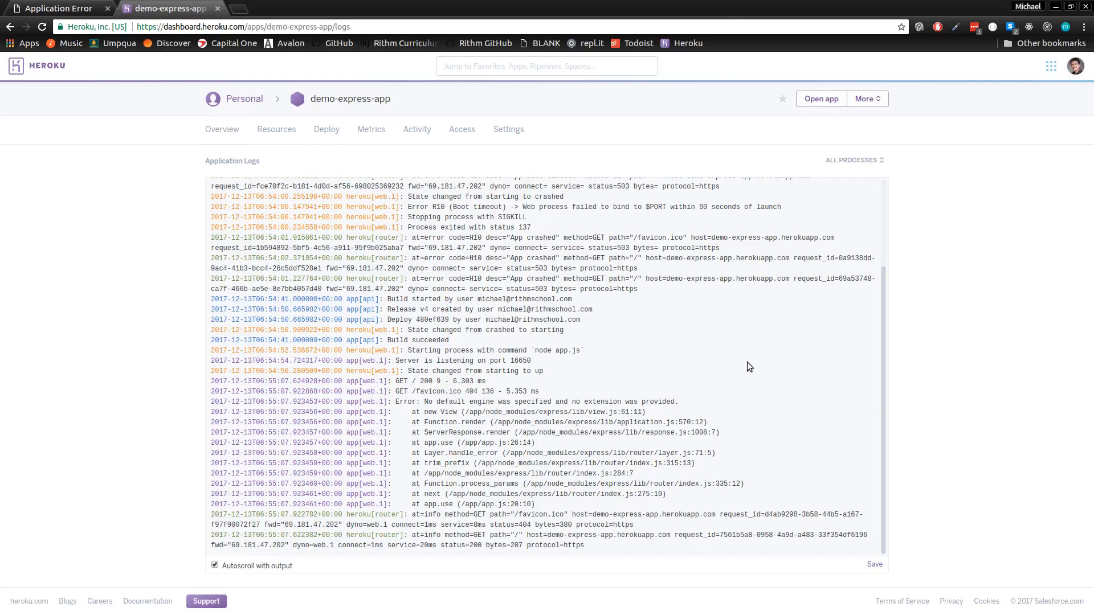
mouse_move(748, 360)
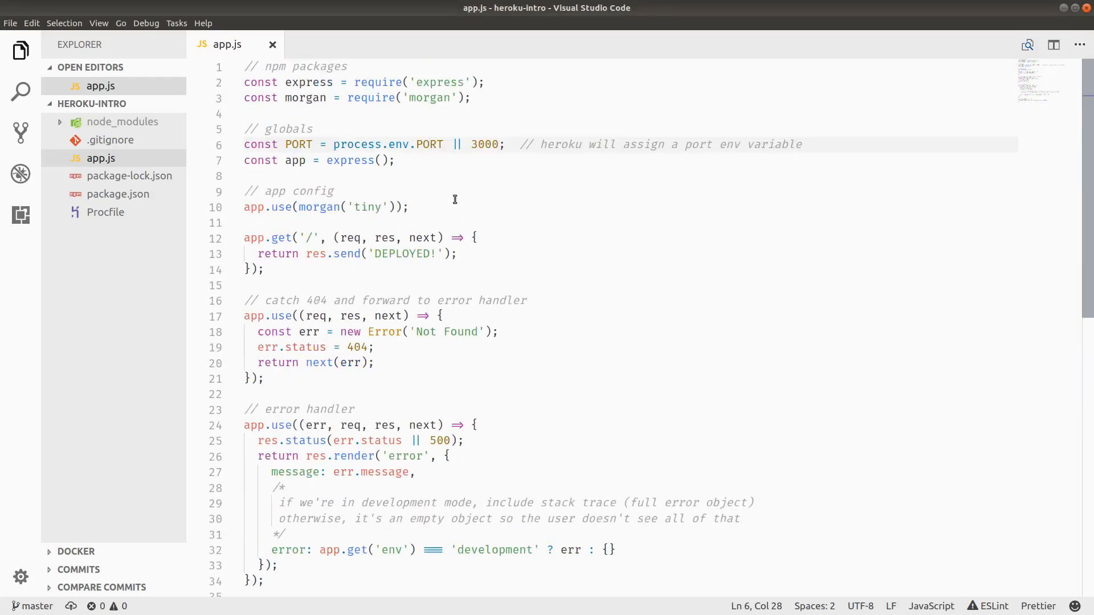
double_click(424, 144)
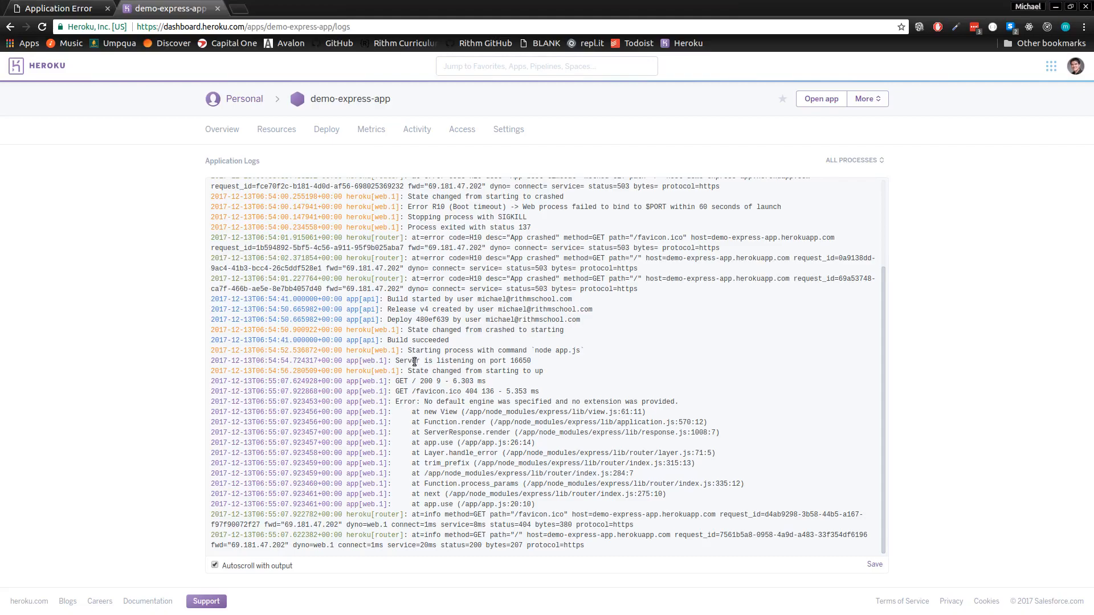
Open the live demo-express-app herokuapp URL, which shows DEPLOYED!
click(167, 9)
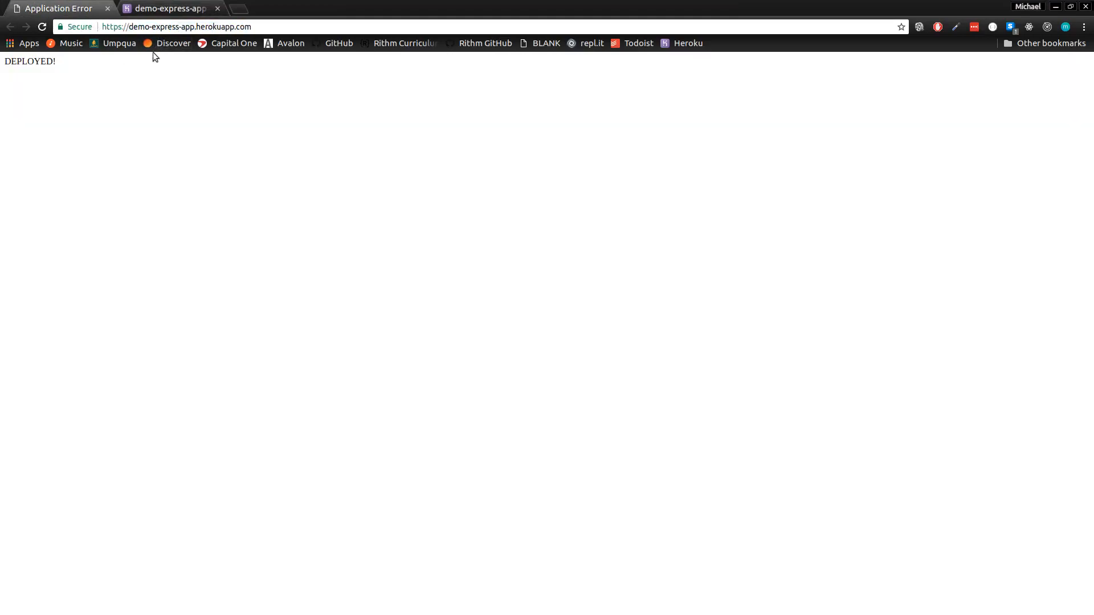
mouse_move(282, 165)
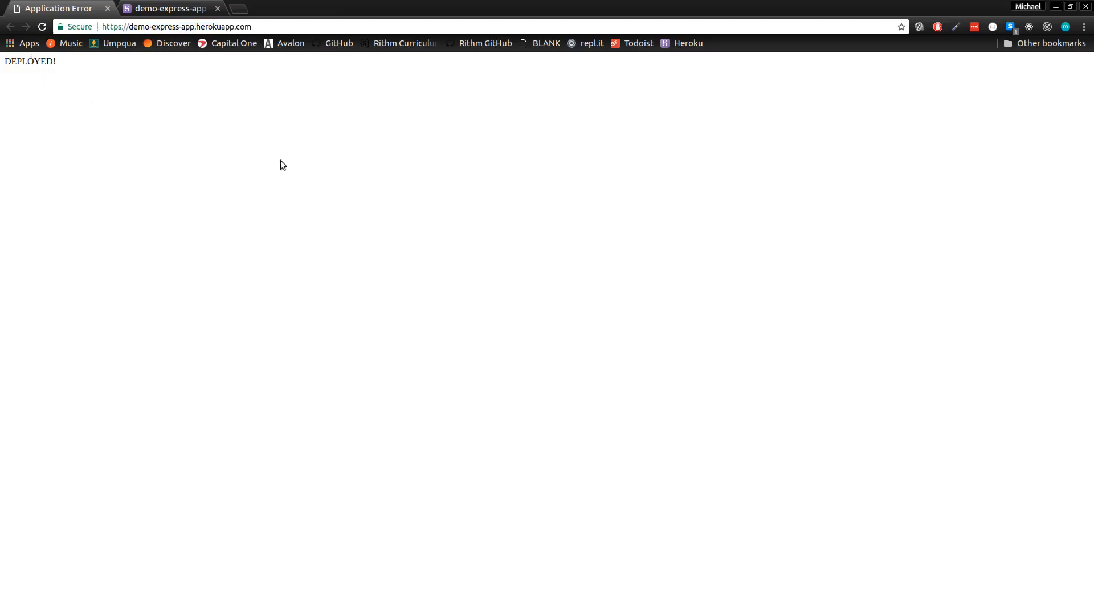